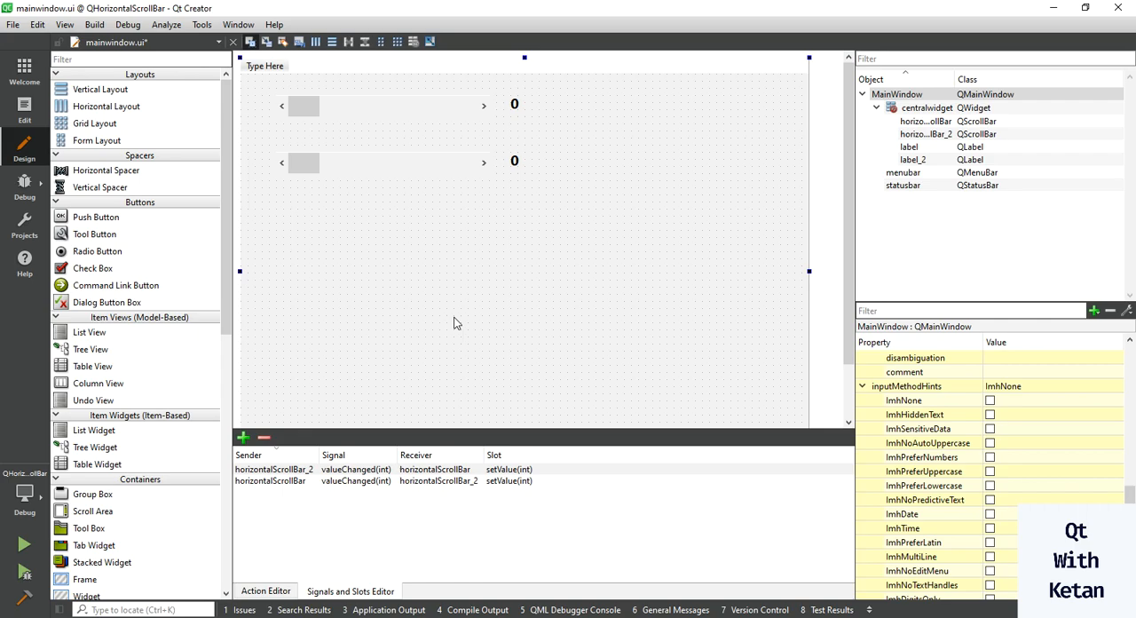
mouse_move(476, 299)
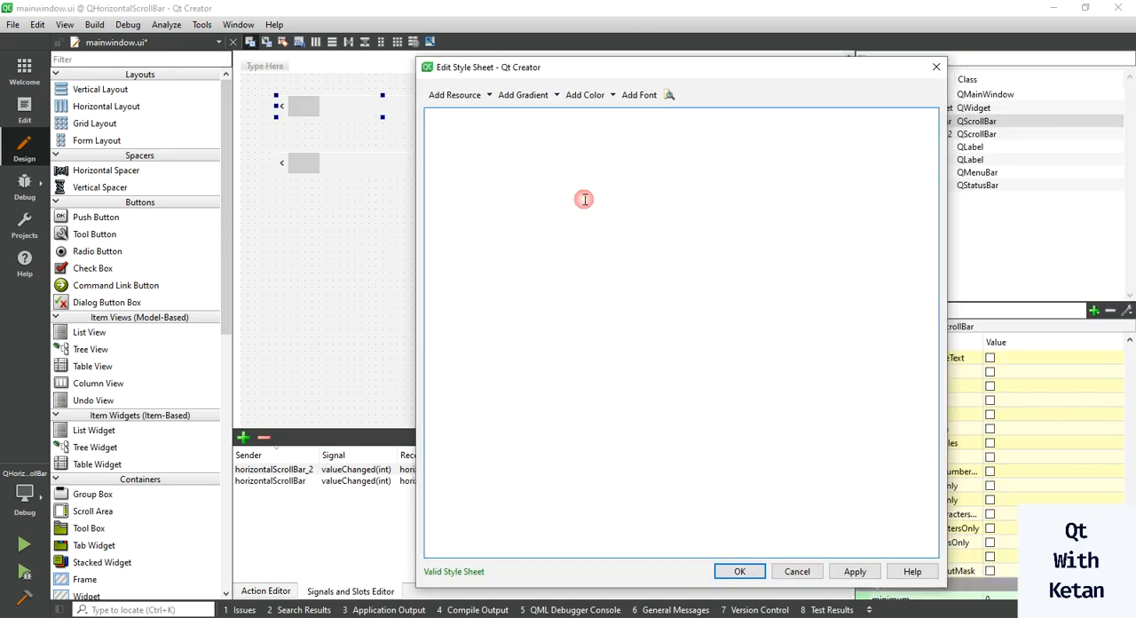
Start a QScrollBar:horizontal rule with a green background and 0px 50px 0px 50px margin.
text(QScrollBar)
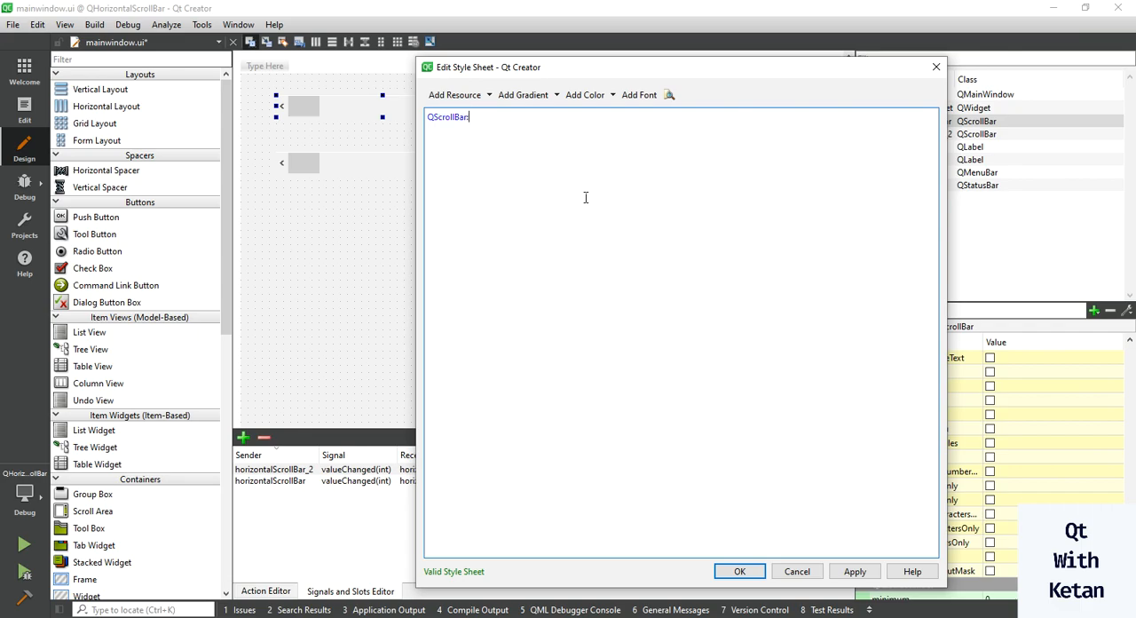
text(::hori)
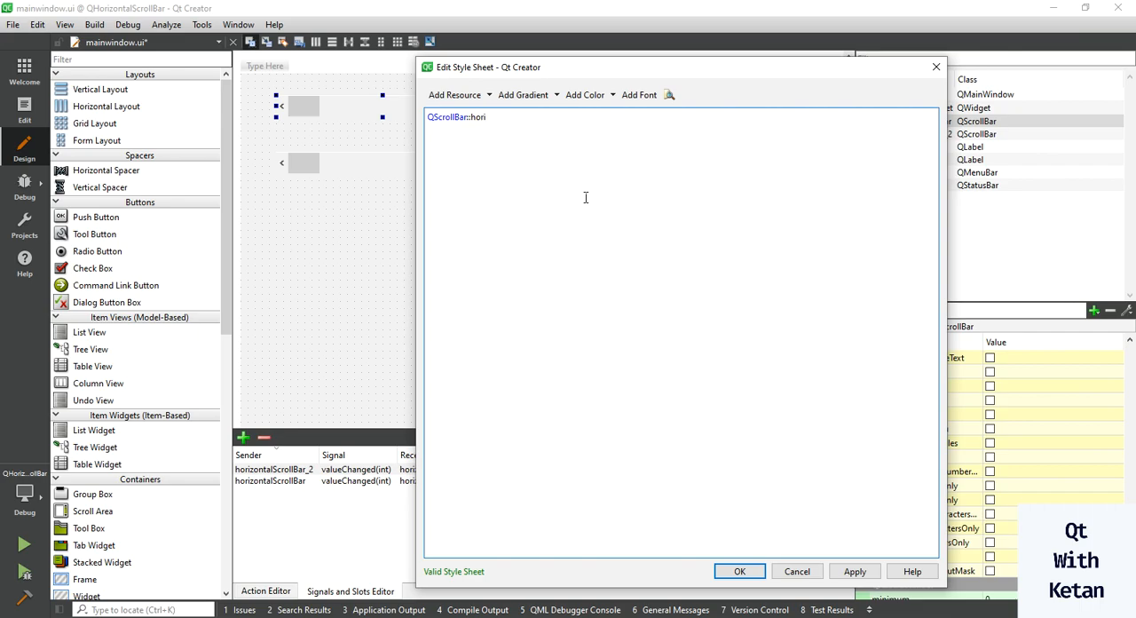
text(zontal)
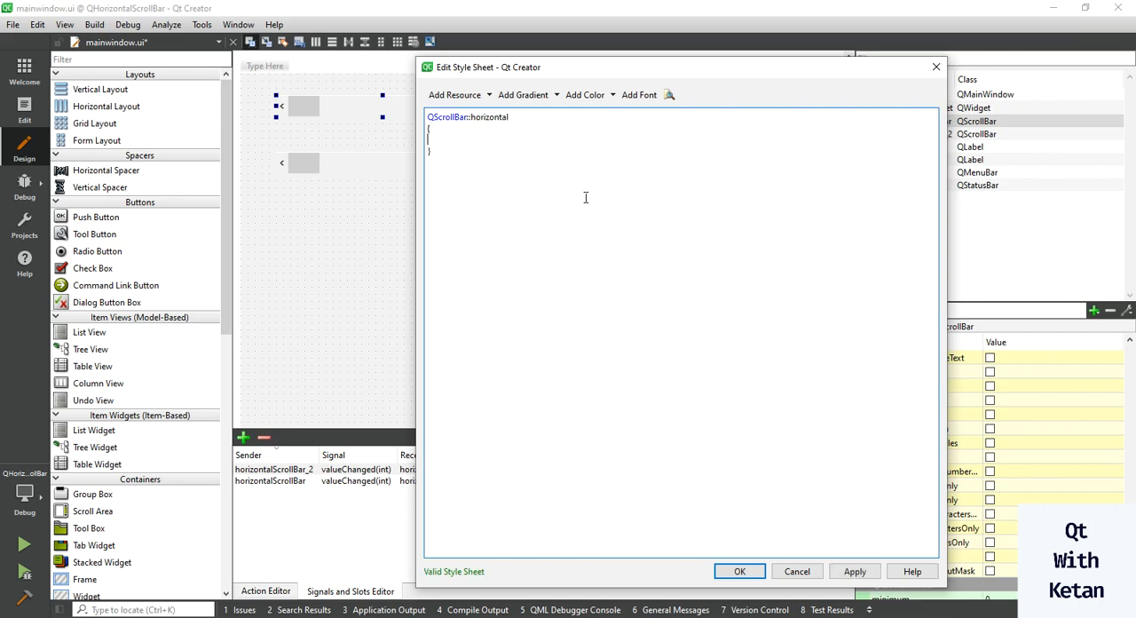
text(bak)
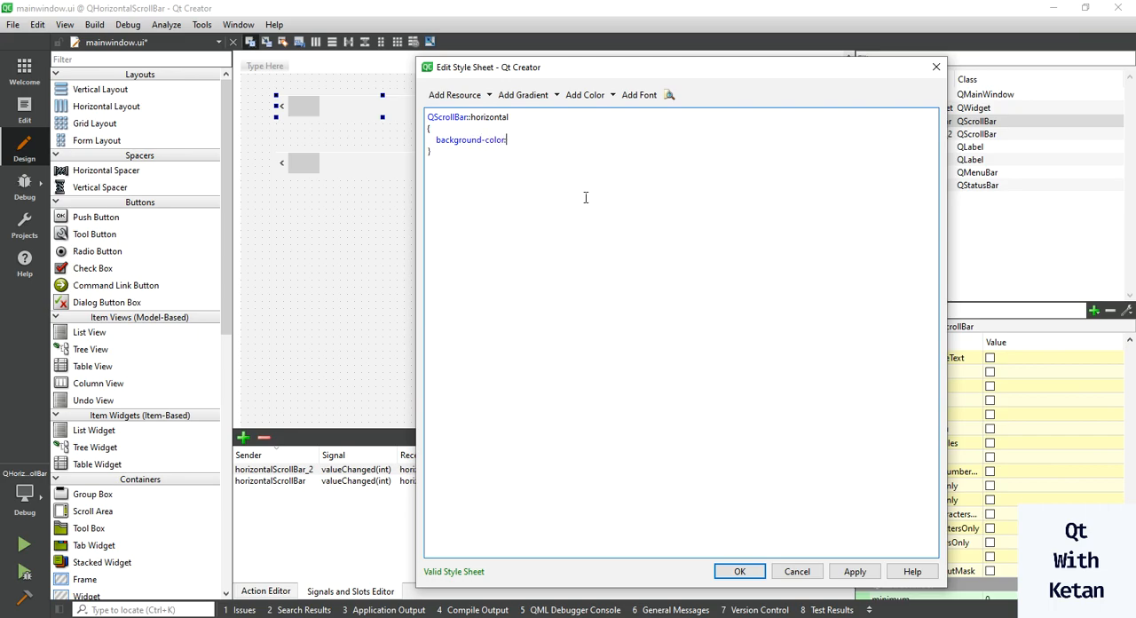
text(rgb())
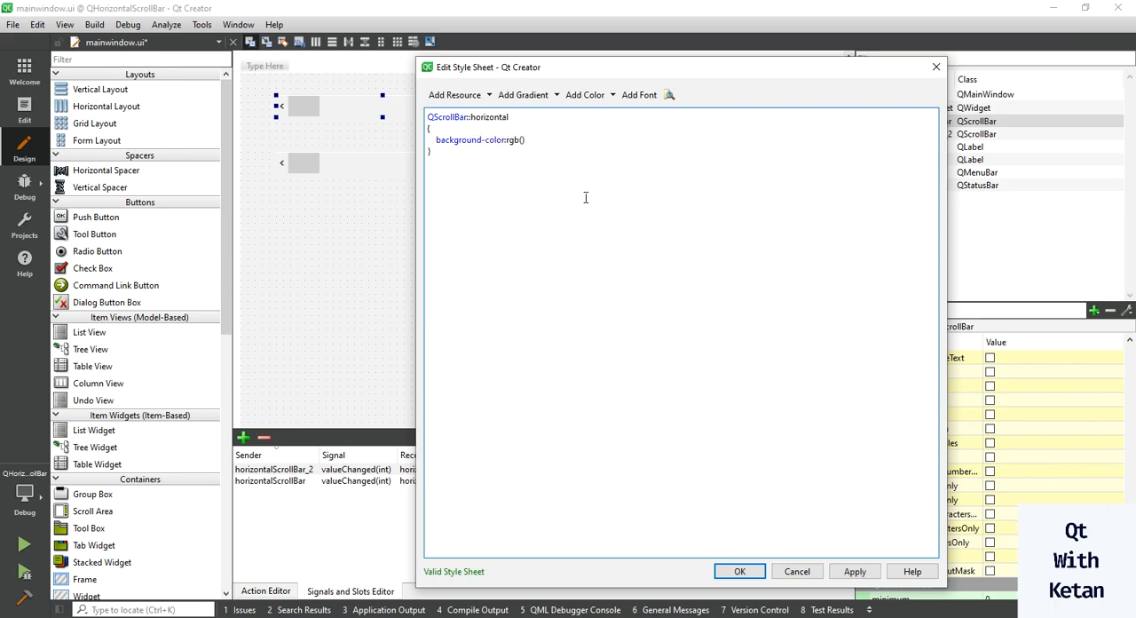
text(0,255,0)
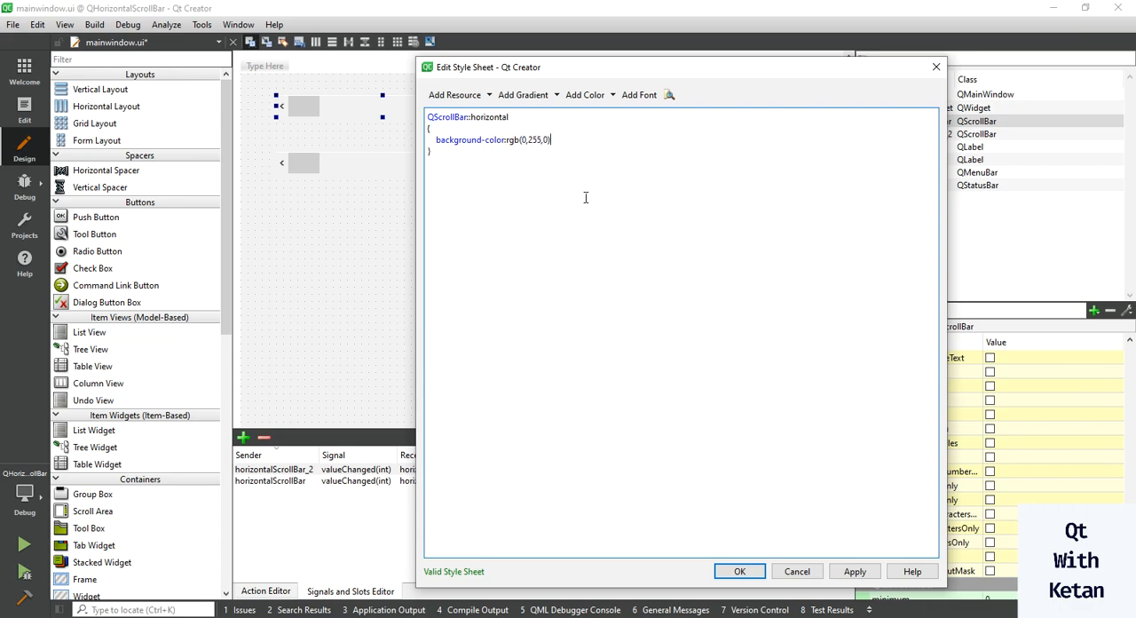
text(marg)
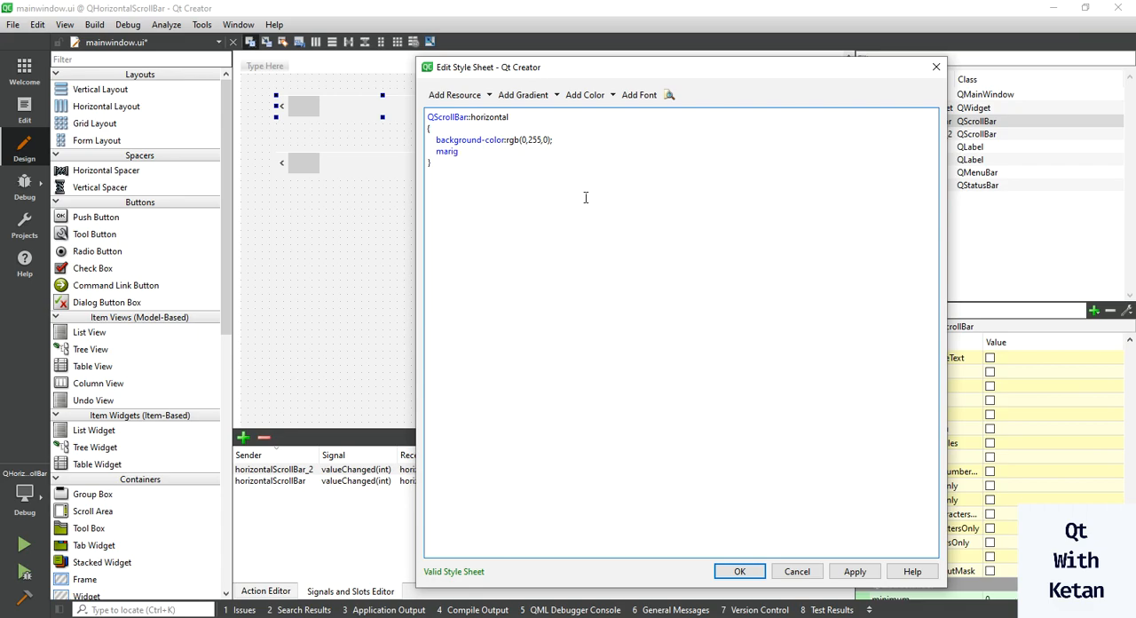
text(n:)
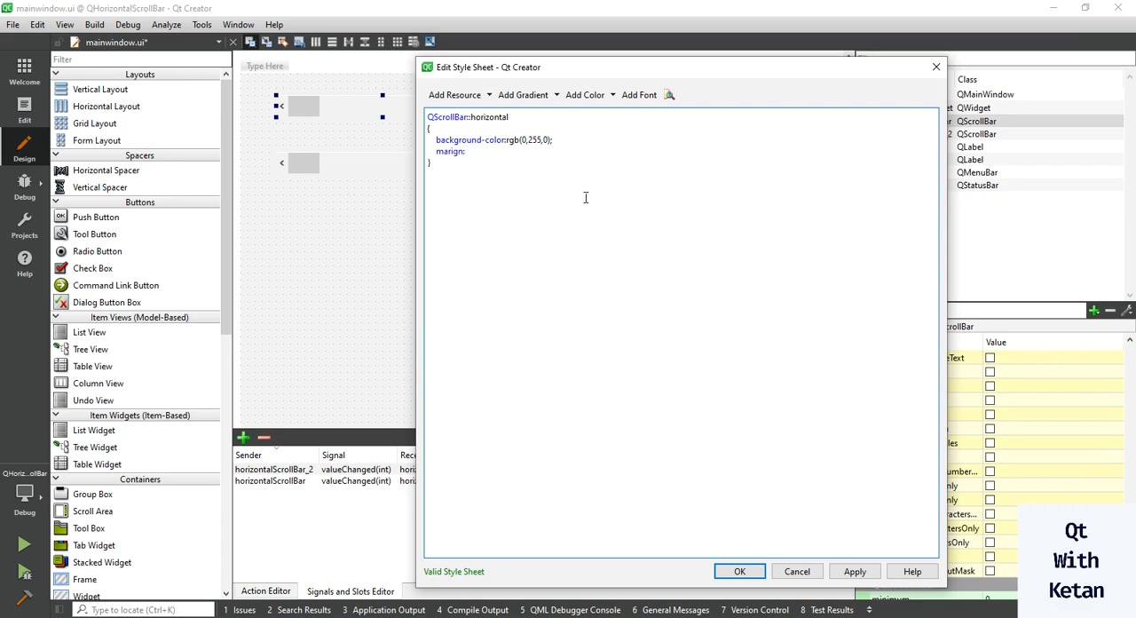
text(0px)
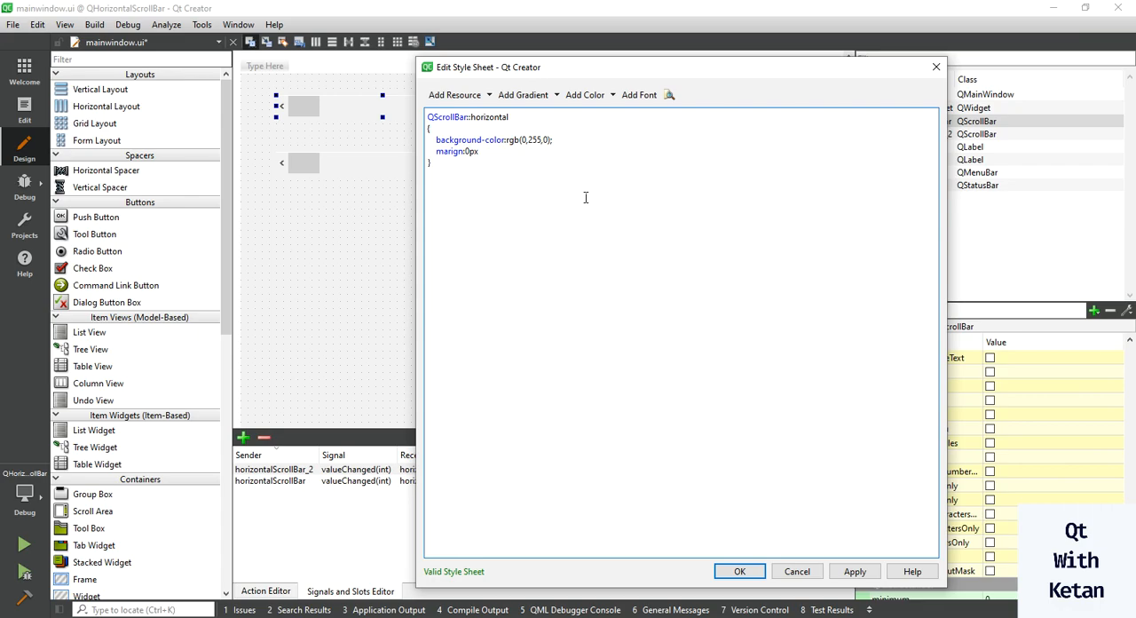
text(50px)
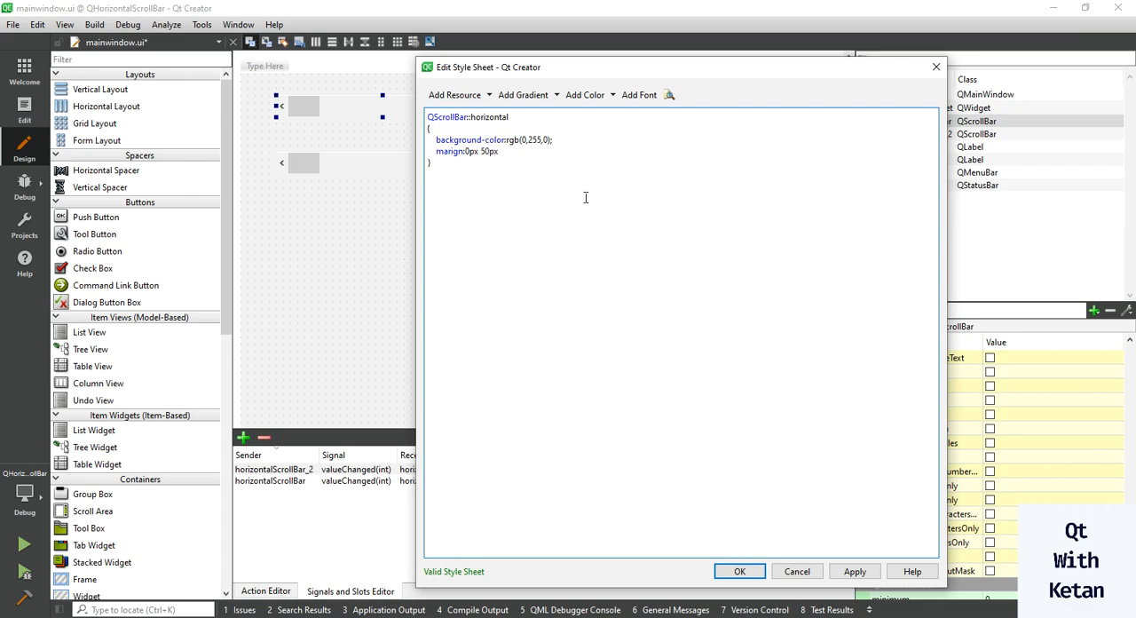
text(0)
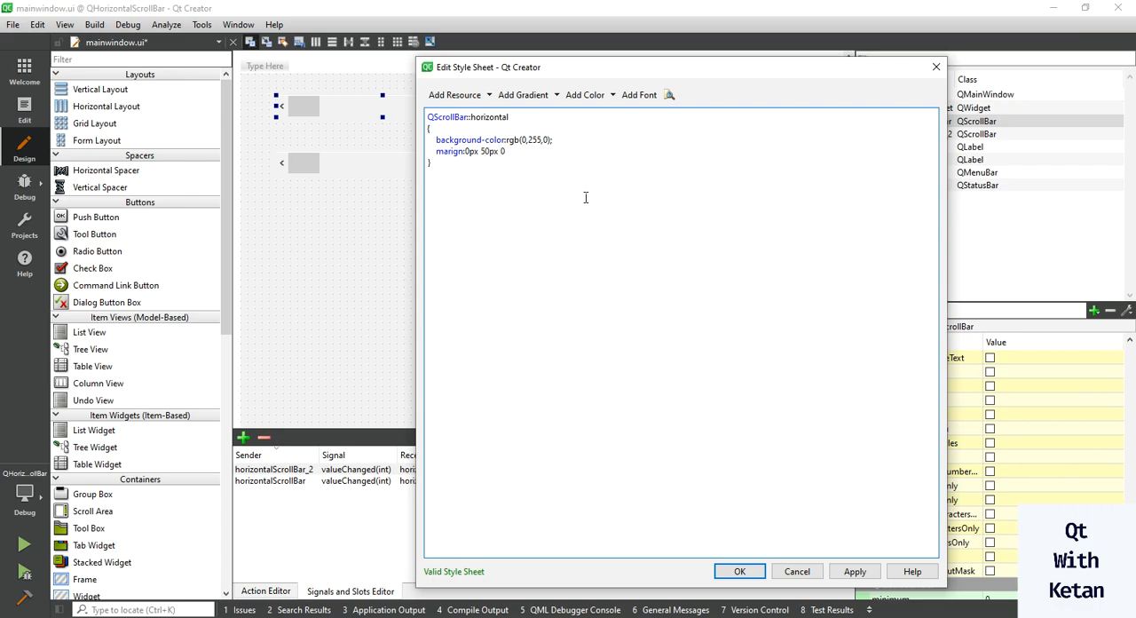
text(px 50)
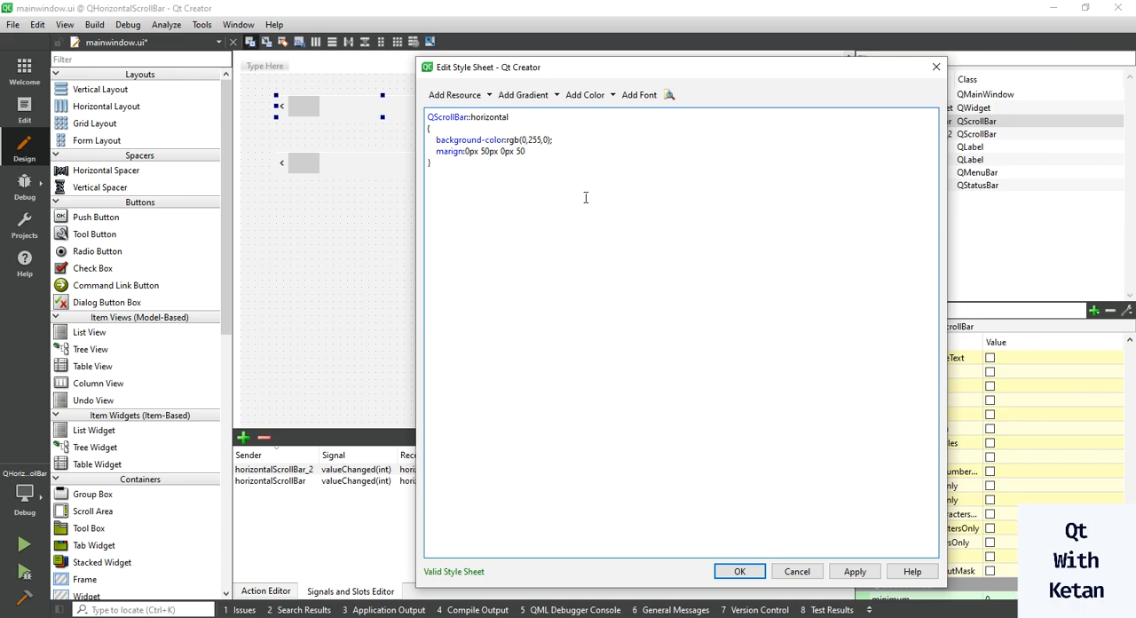
text(px;)
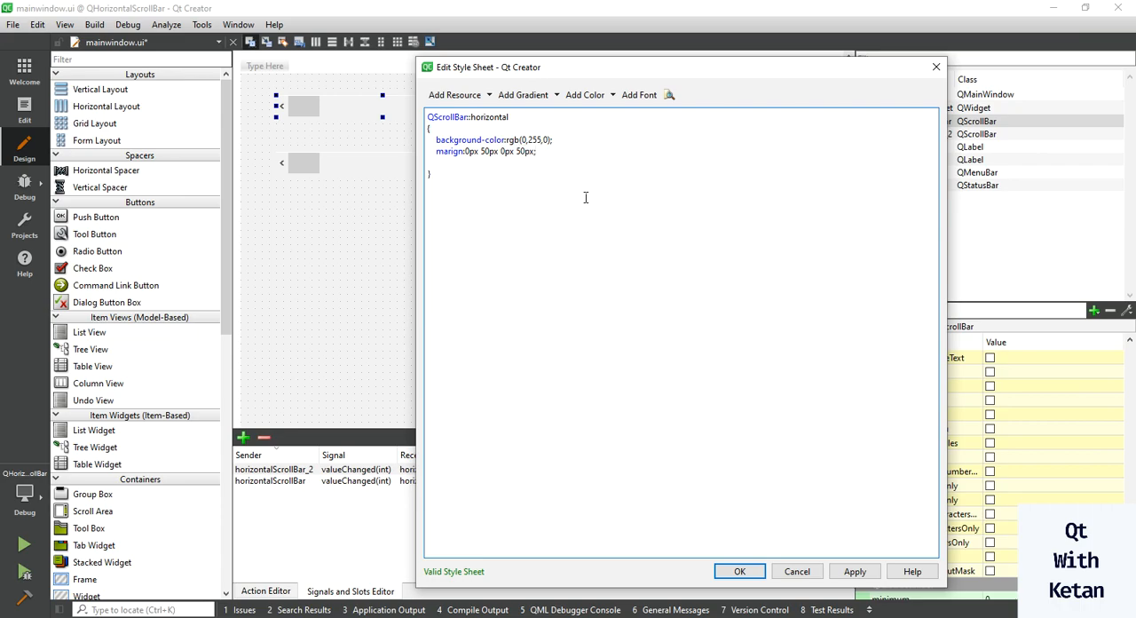
Add a 1px transparent border and 15px border-radius to the rule.
text(borde)
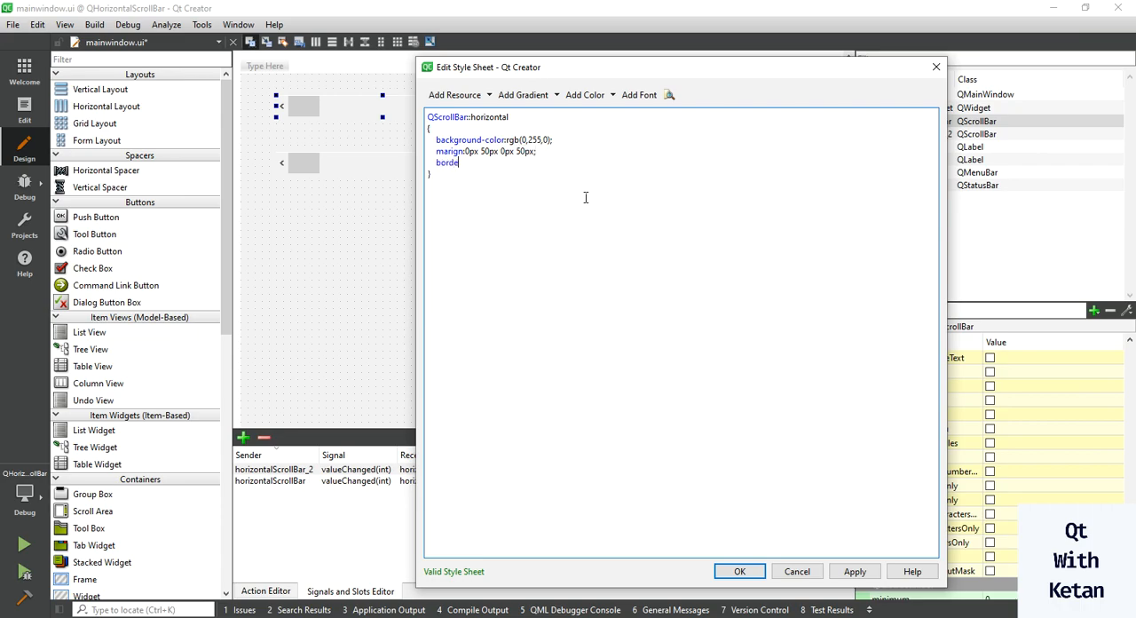
text(r:1px)
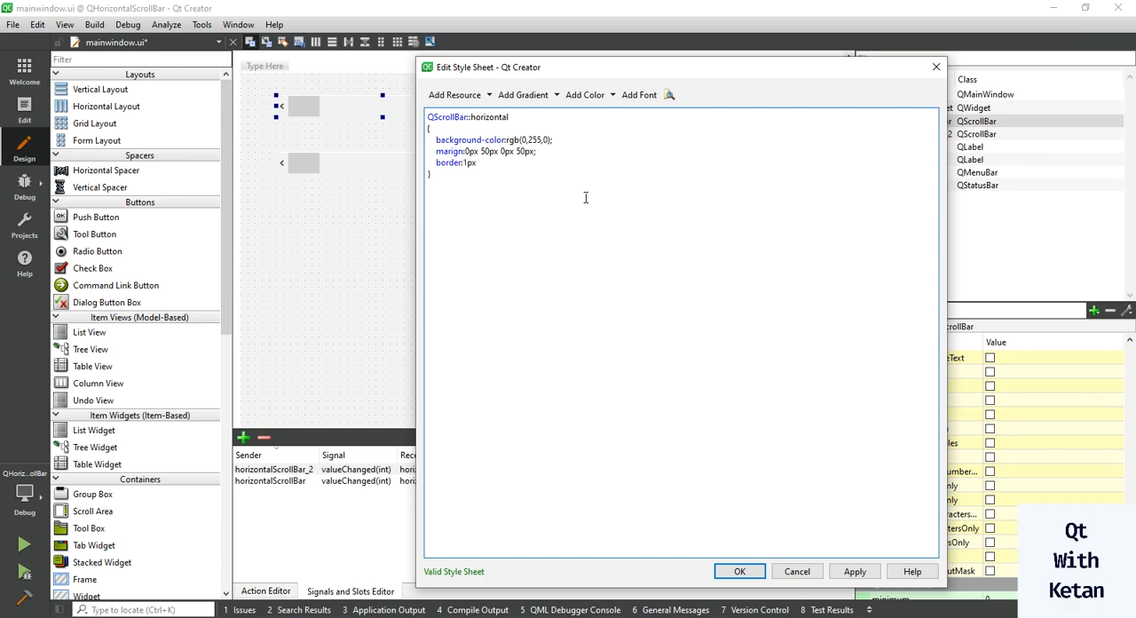
text(trans)
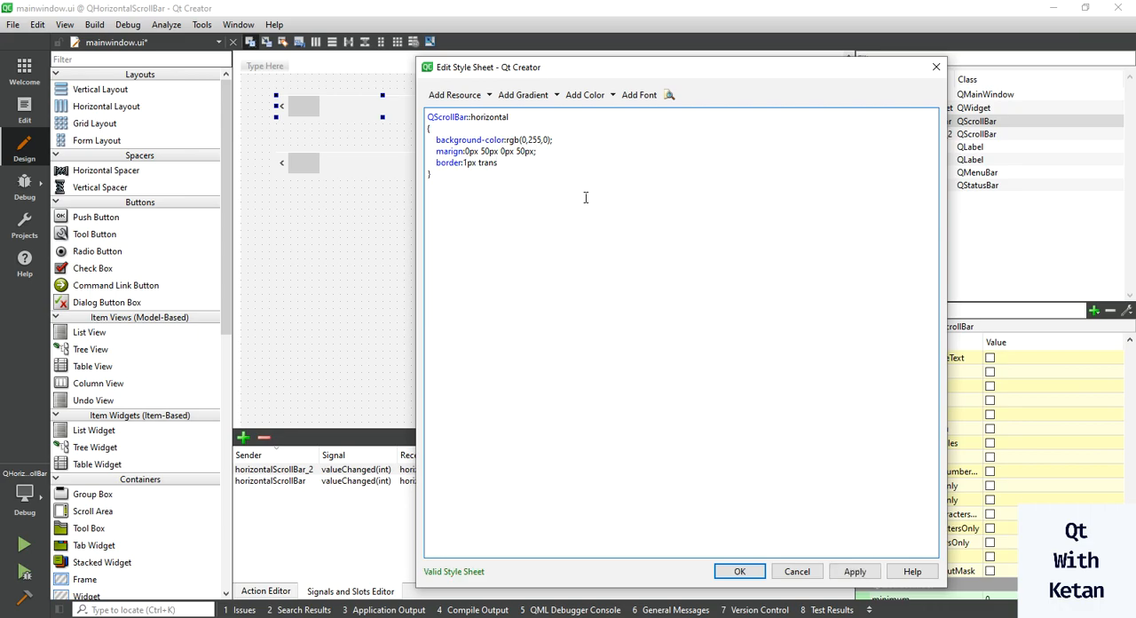
text(parent;)
text(bord)
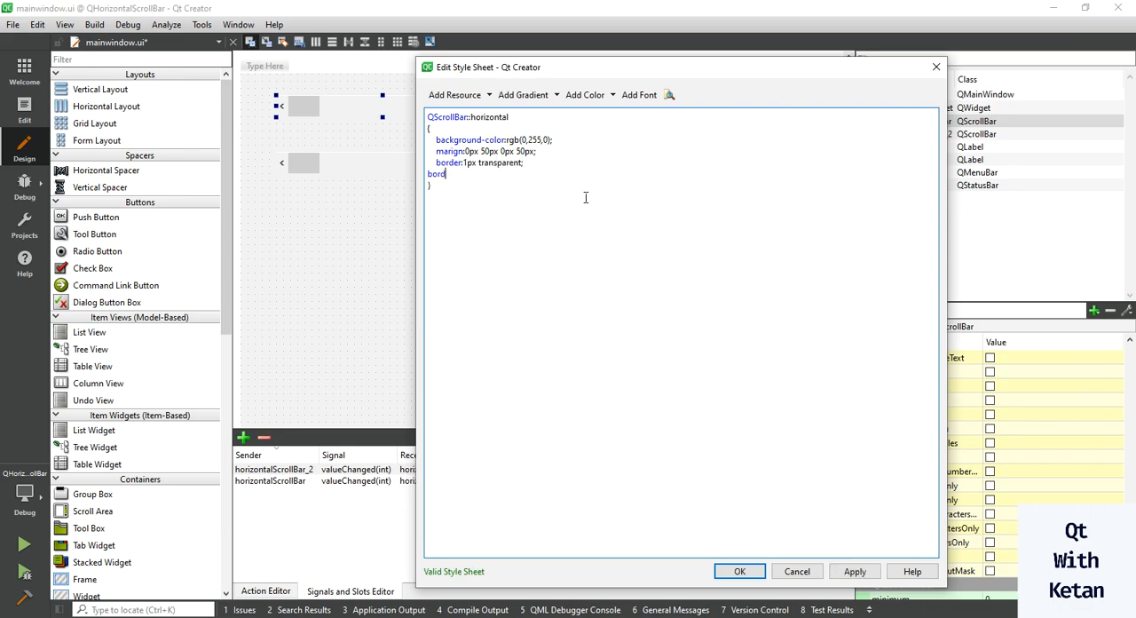
text(er)
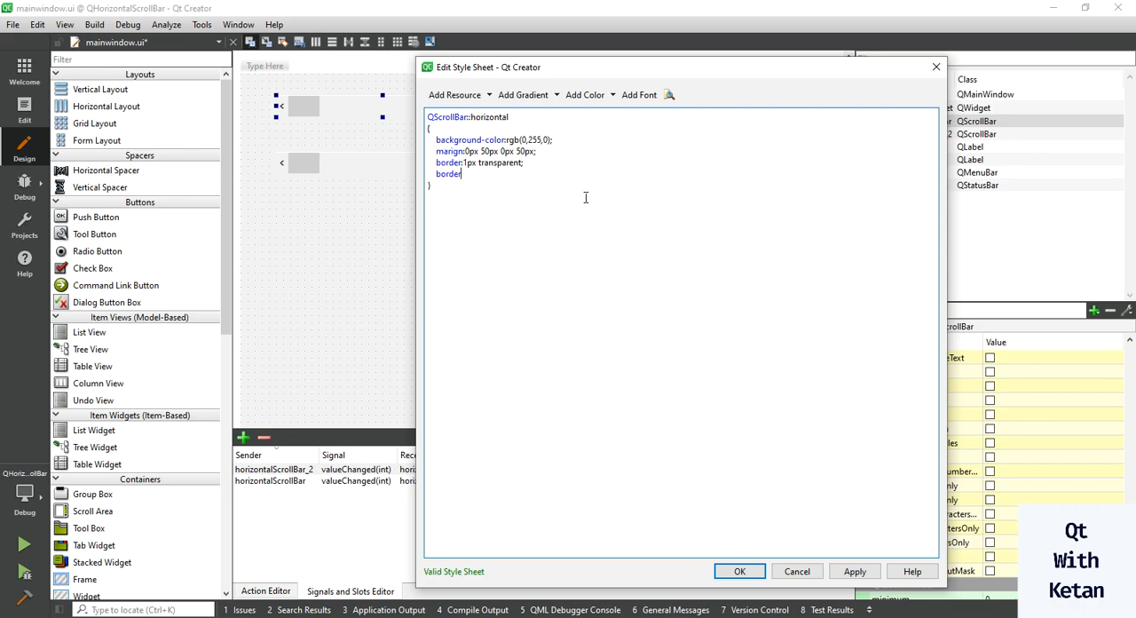
text(-radius)
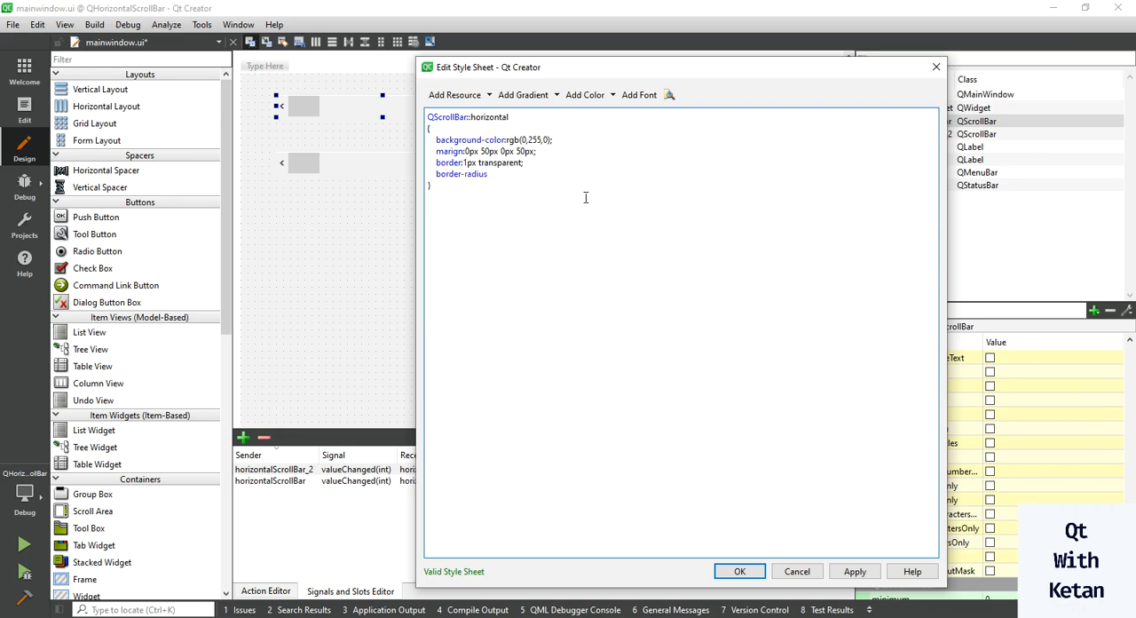
text(15px;)
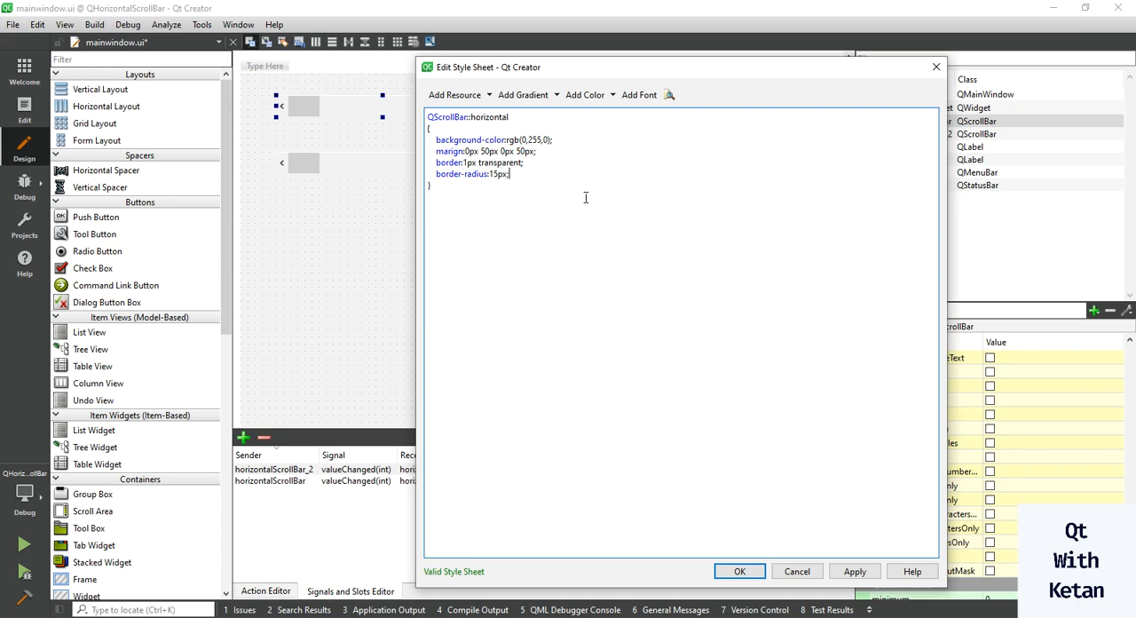
Apply the style sheet to preview the green rounded first scroll bar.
click(854, 571)
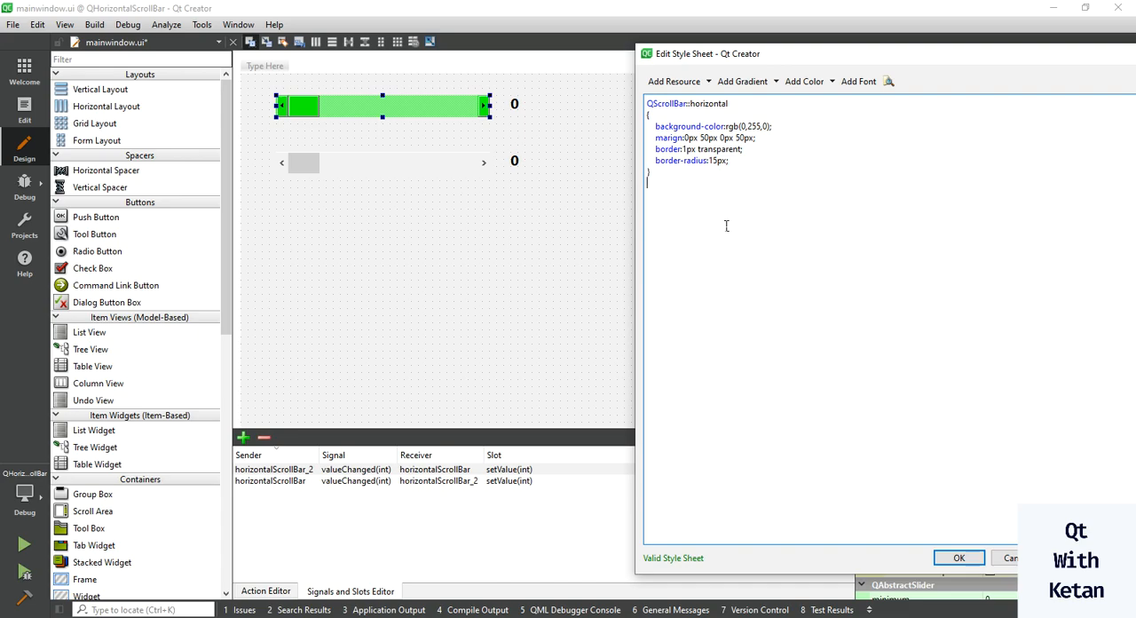
Add a QScrollBar::add-page and sub-page:horizontal rule with background: none.
text(Q)
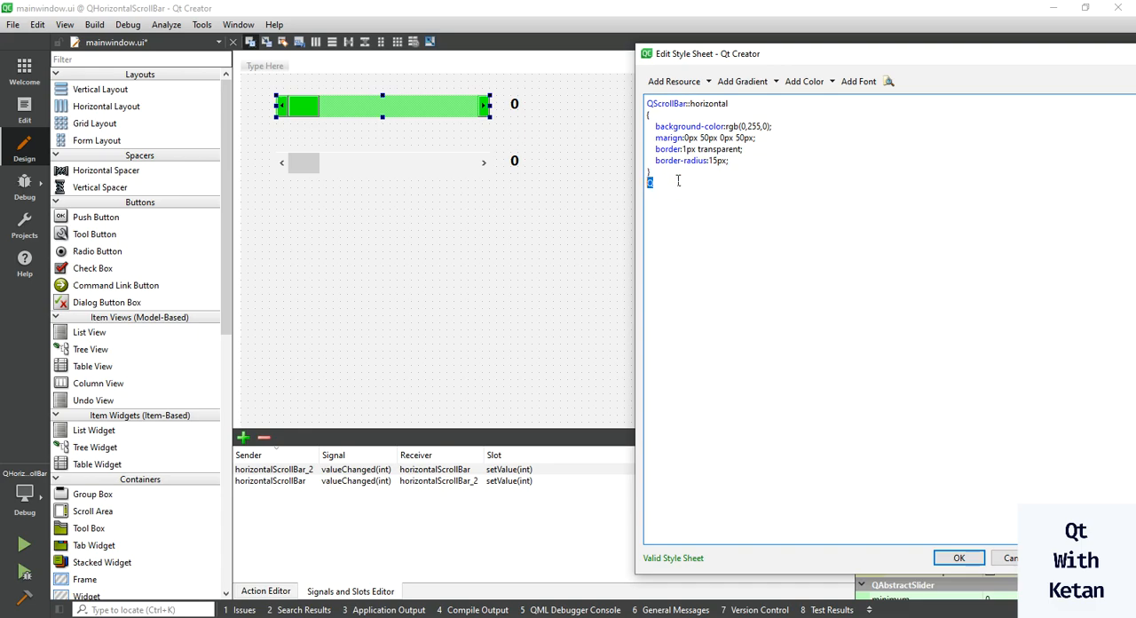
text(QScrollBar:)
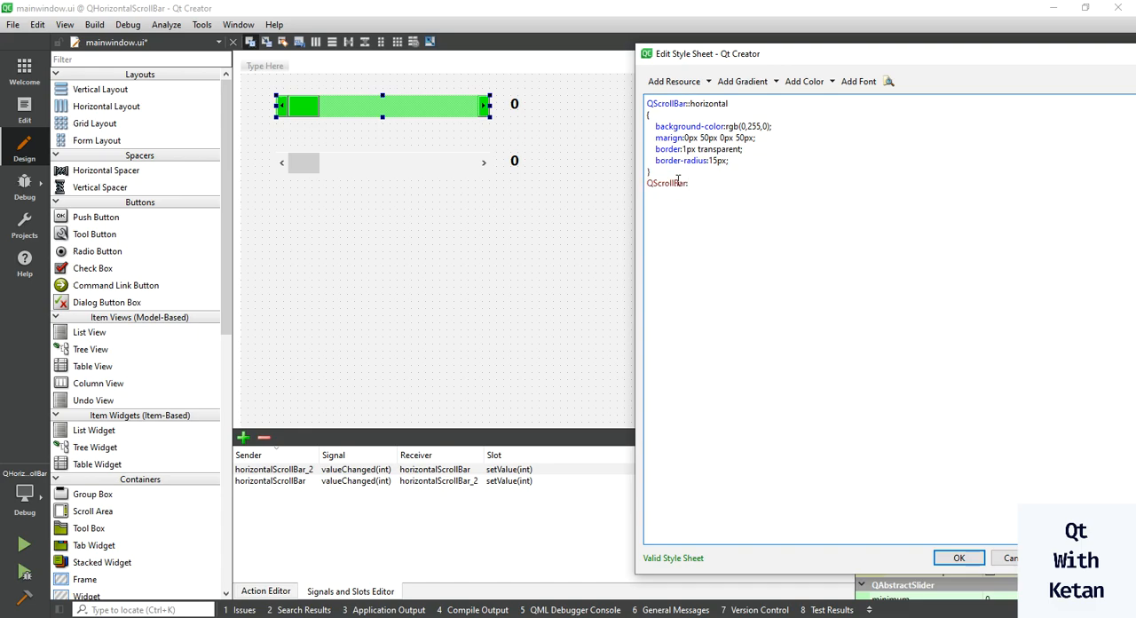
text(::add-pag)
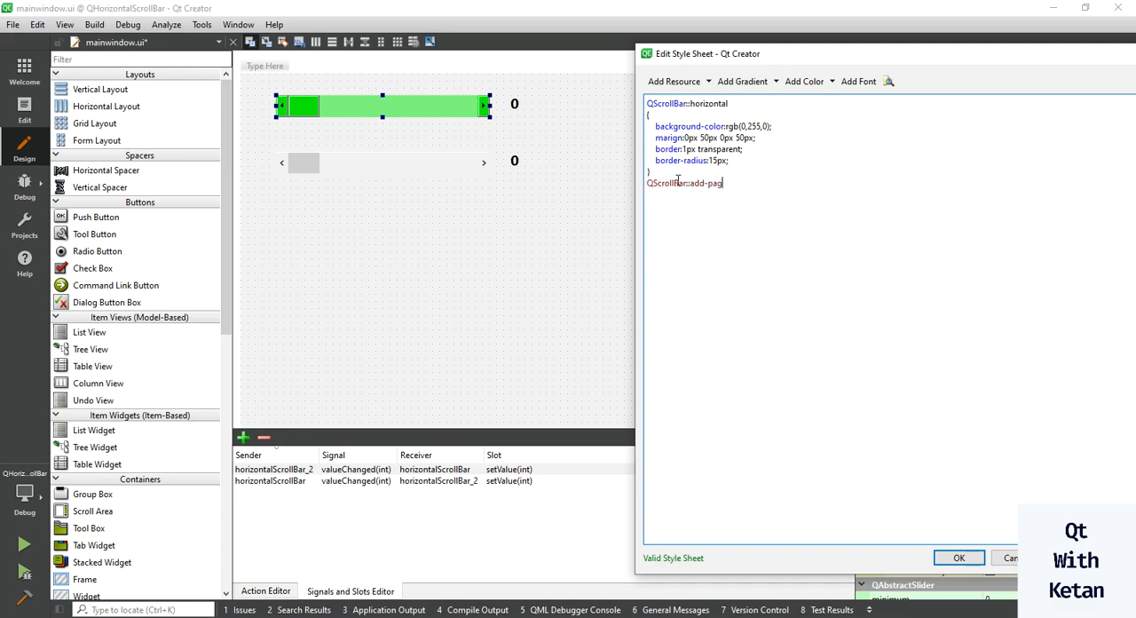
text(e:horizontal)
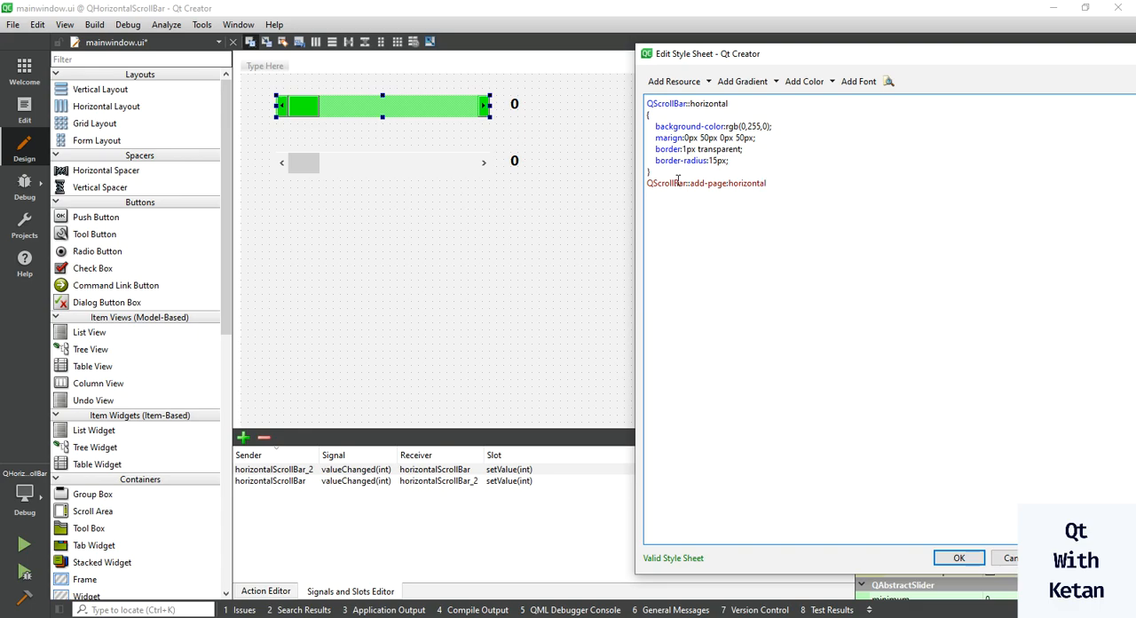
text(,QScrollBar::add-page:horizontal)
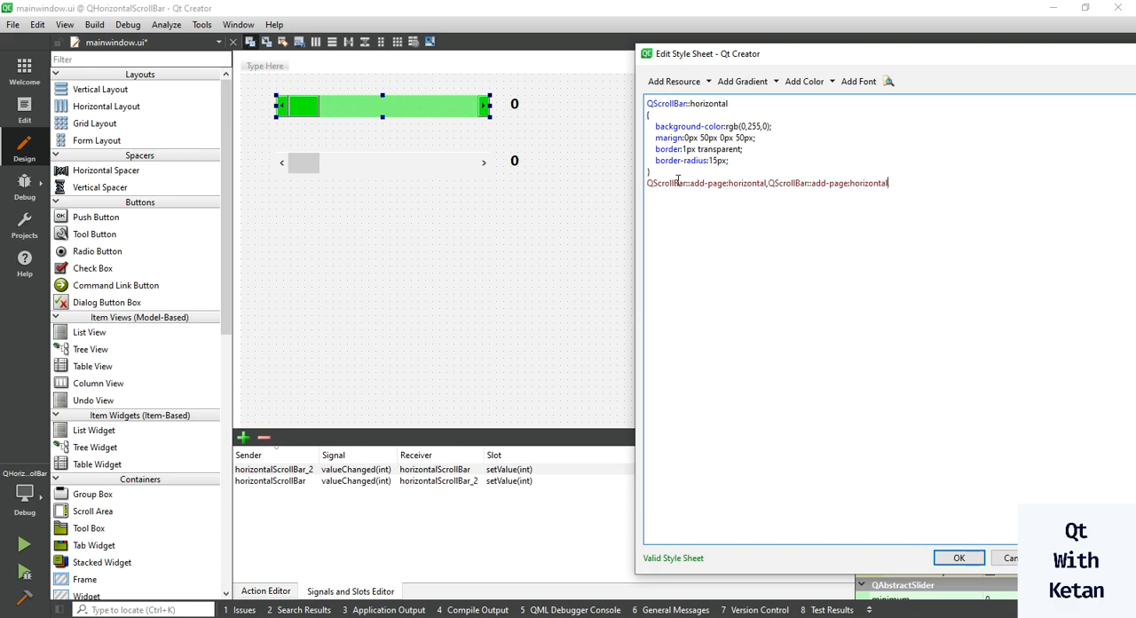
text(,)
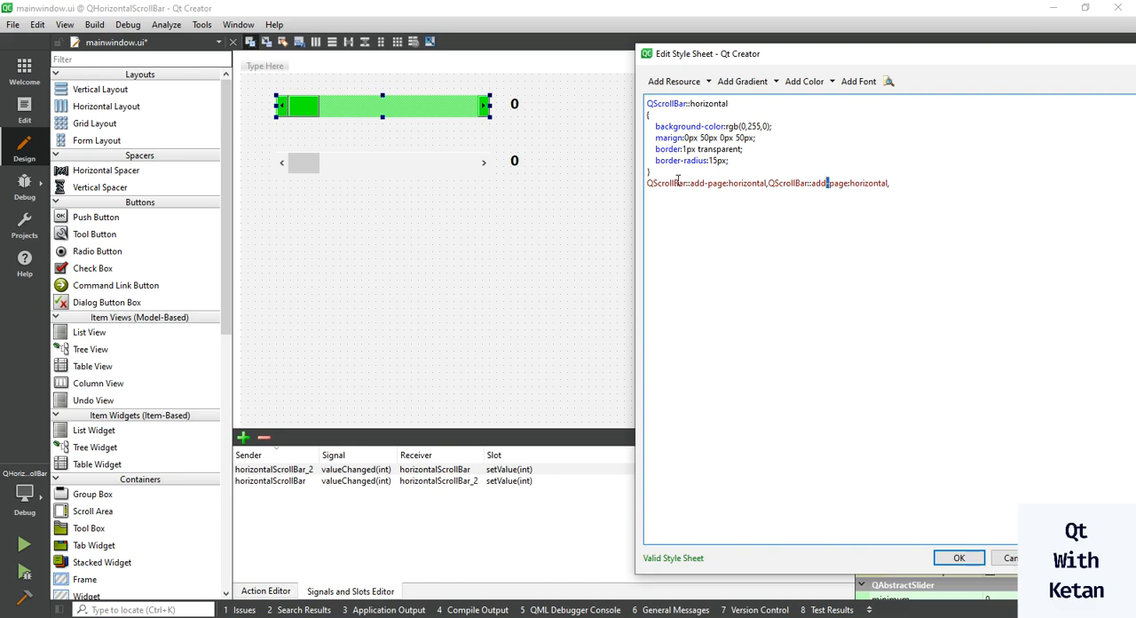
double_click(816, 183)
text(su)
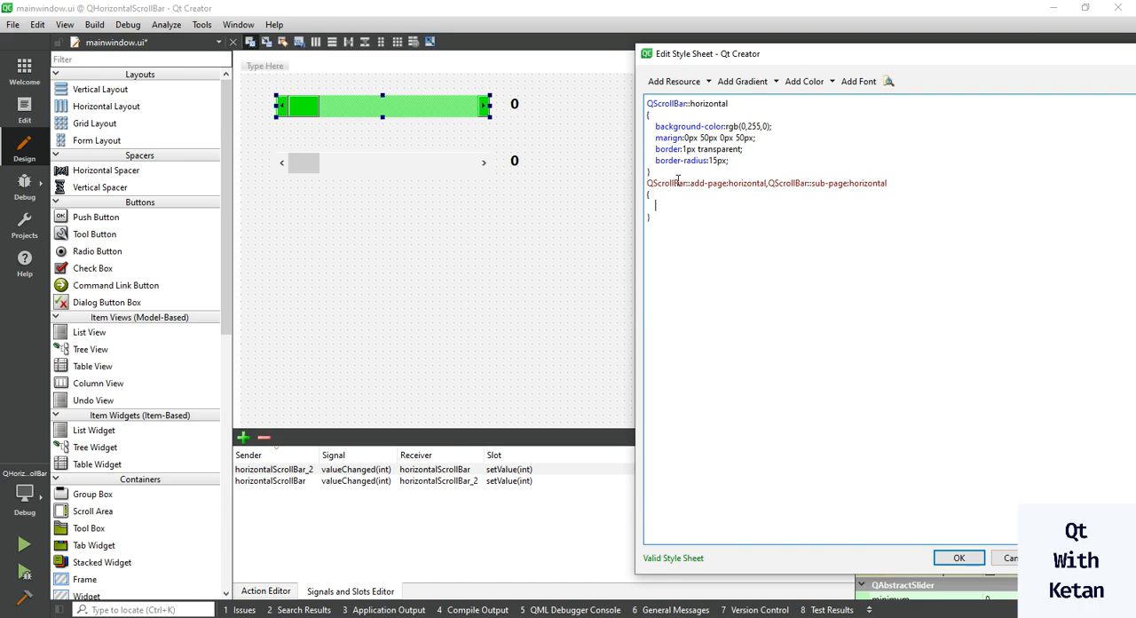
text(backg)
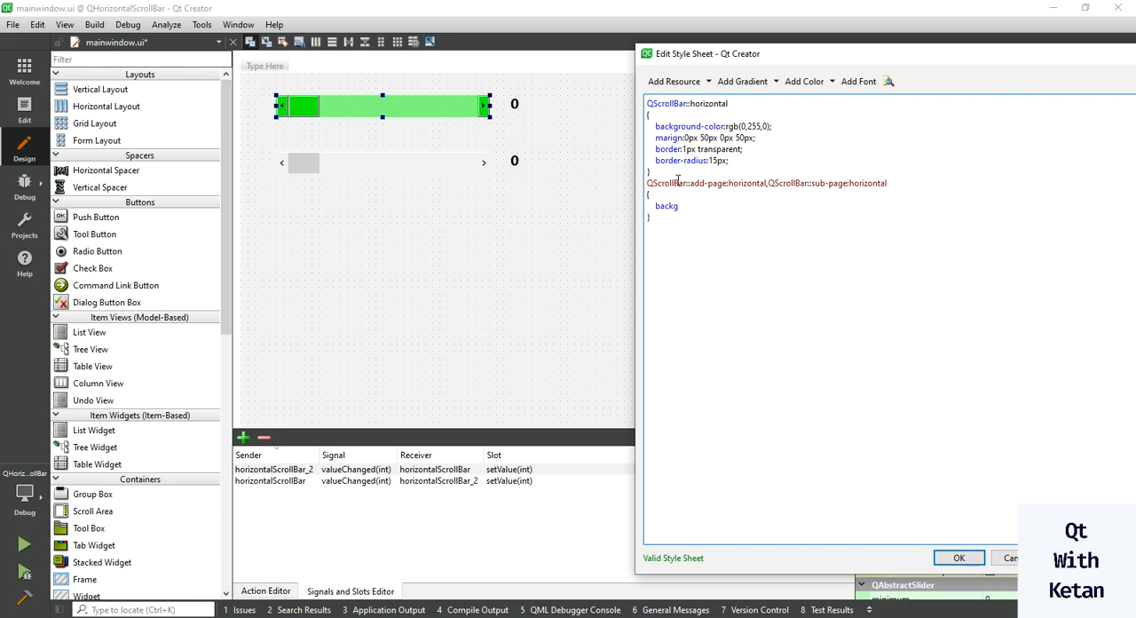
text(round)
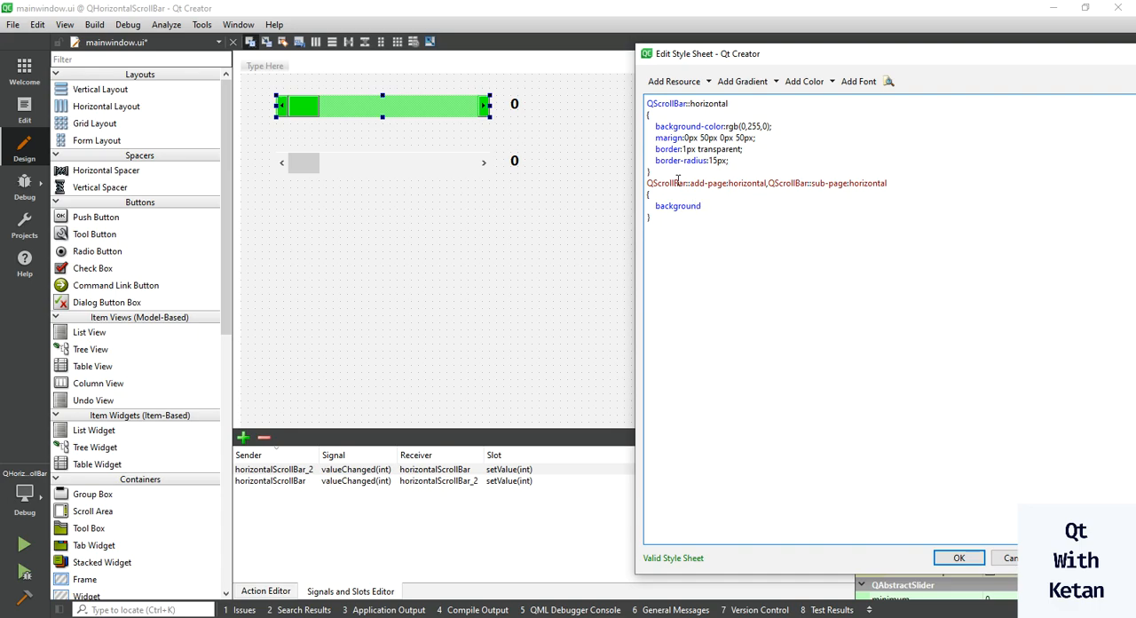
text(:none;)
text(QScrollBar::hg::horizontal)
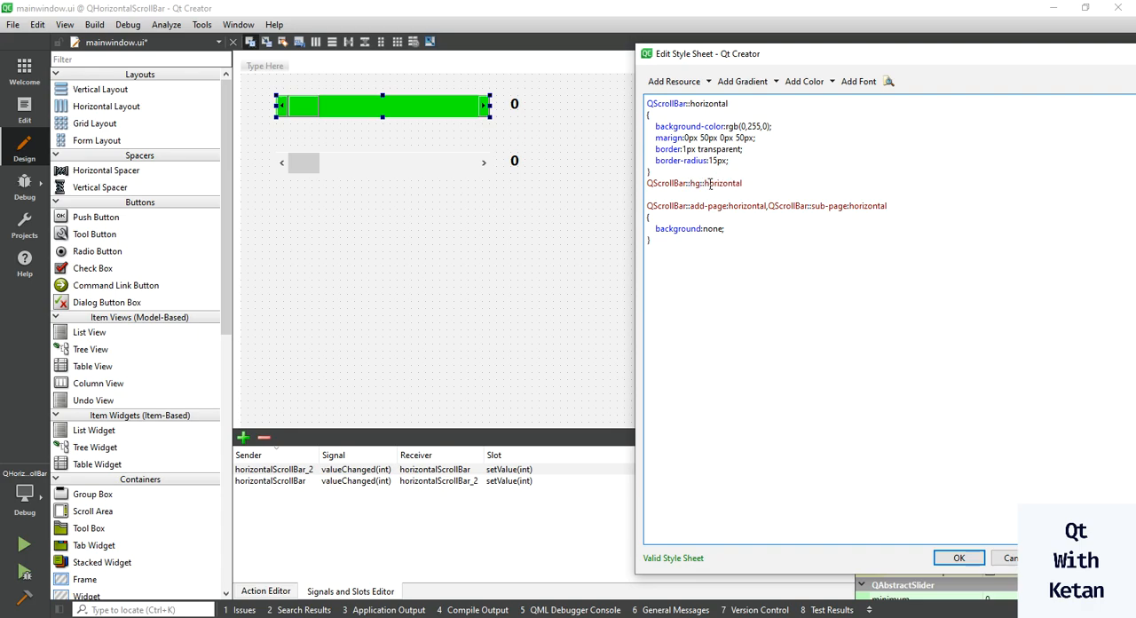
Add a handle:horizontal rule with a red background and 10px border-radius.
text(andle)
text({)
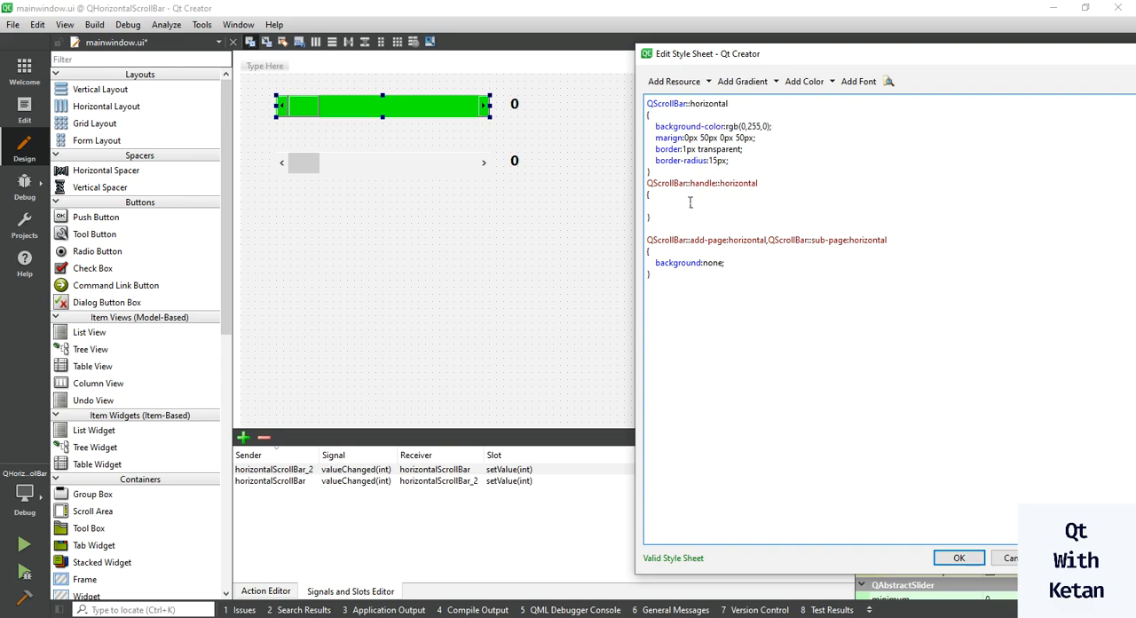
text(background-color:rgb(0,255,0);)
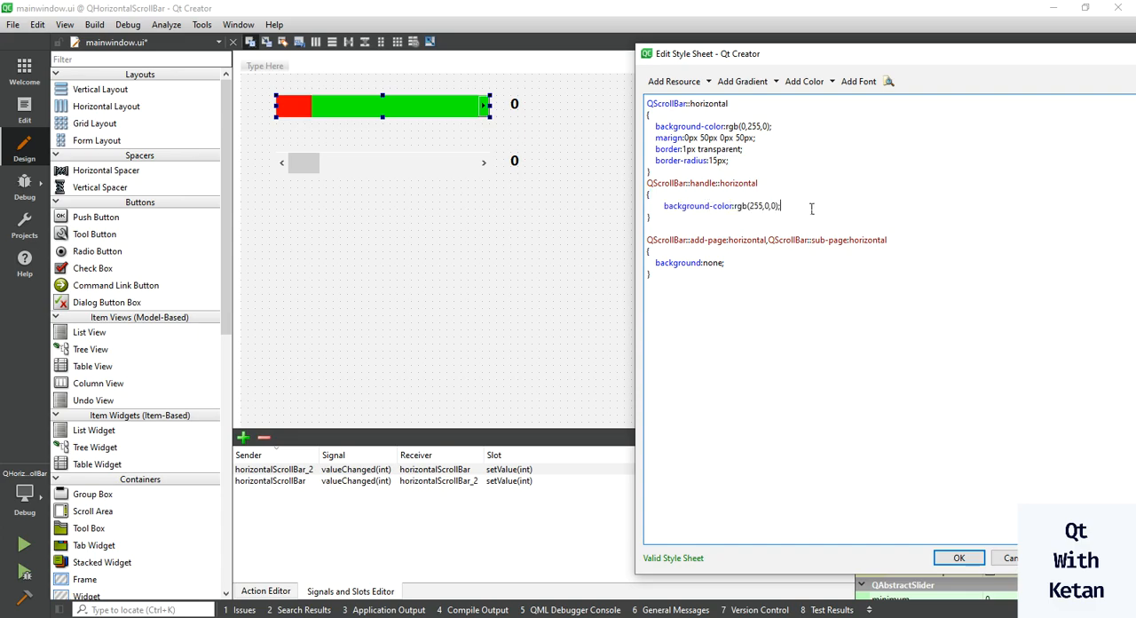
text(bor)
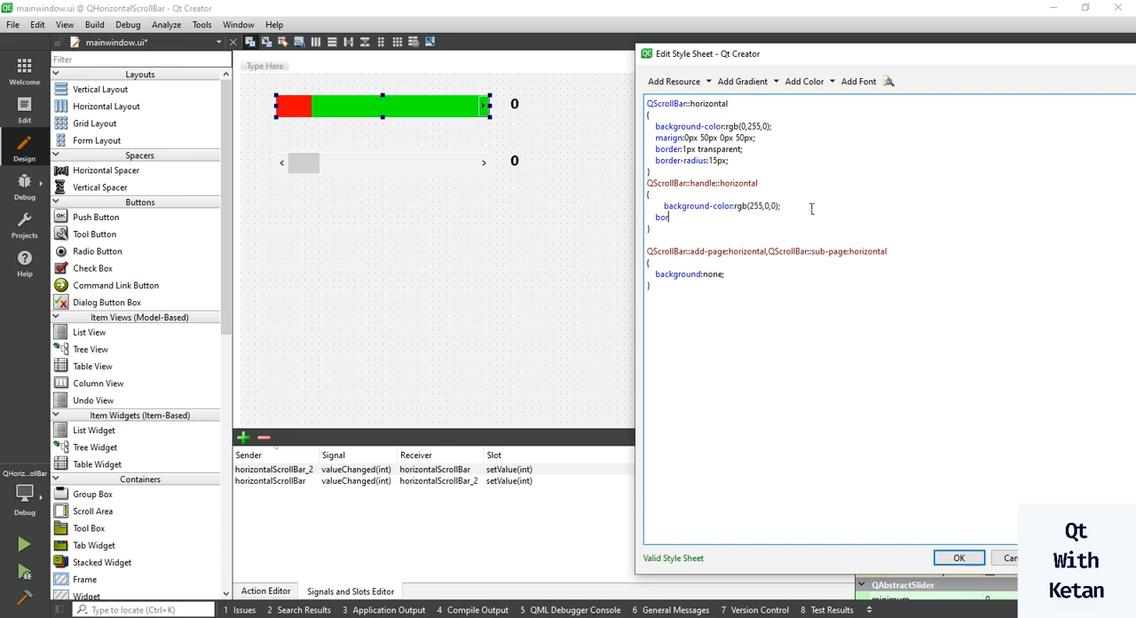
text(der-radius)
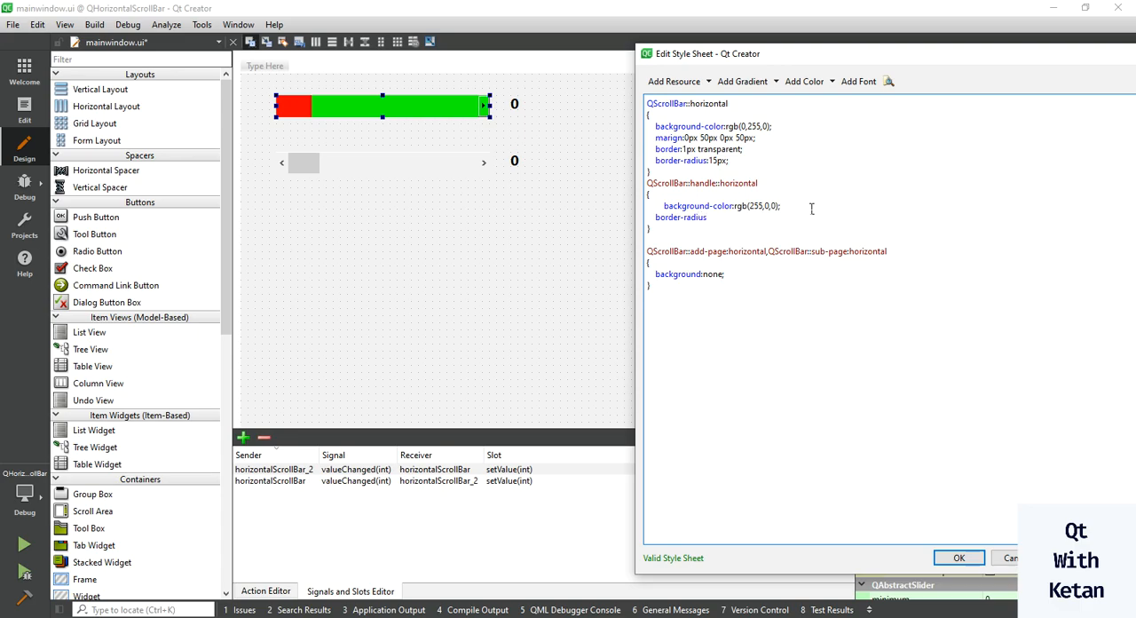
text(10px;)
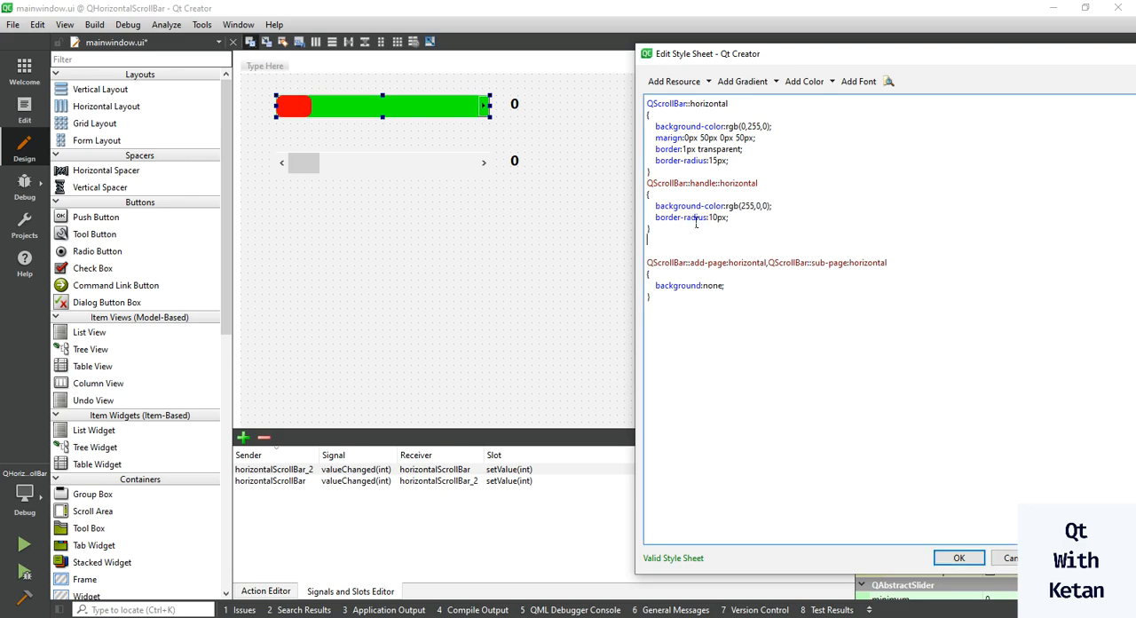
mouse_move(557, 205)
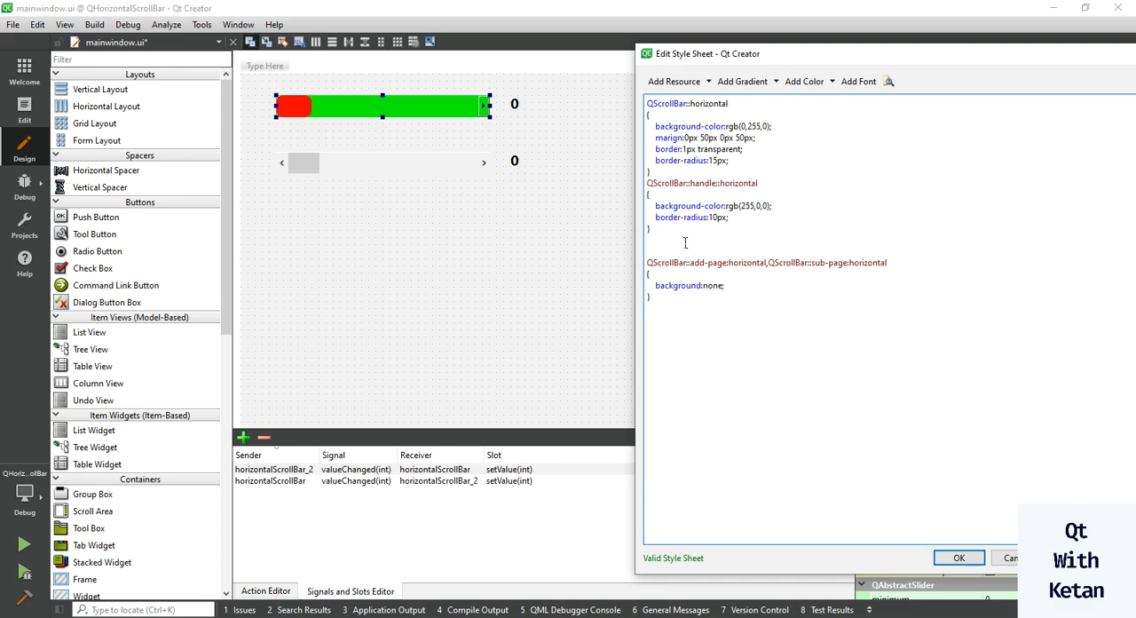
Add a sub-line:horizontal rule, 40px high and wide, with subcontrol-position left.
double_click(703, 240)
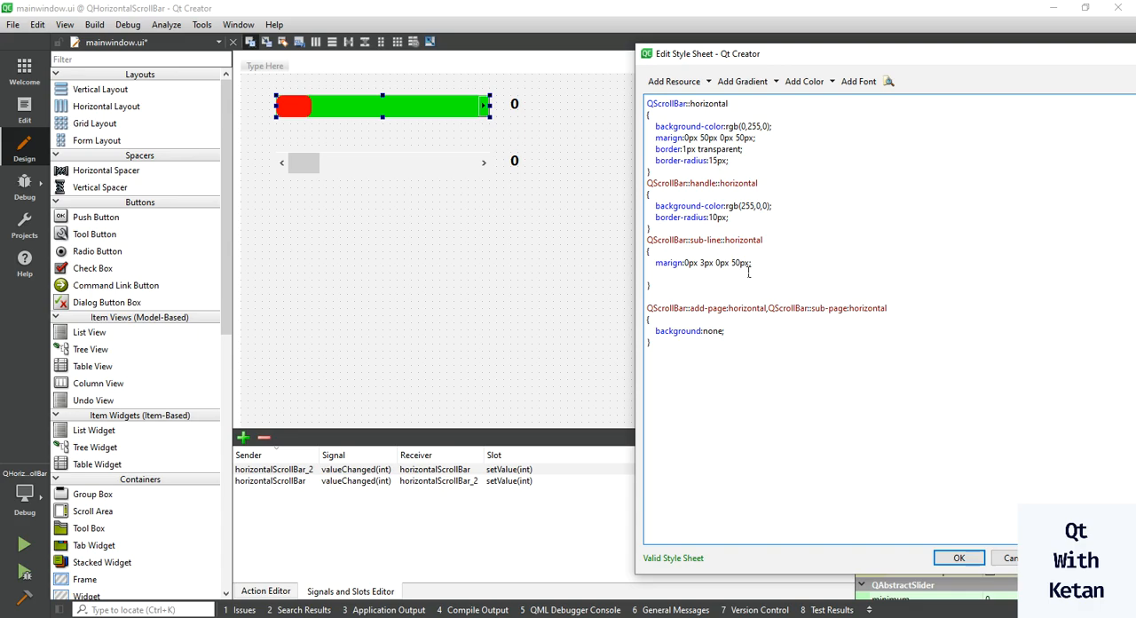
text(height:)
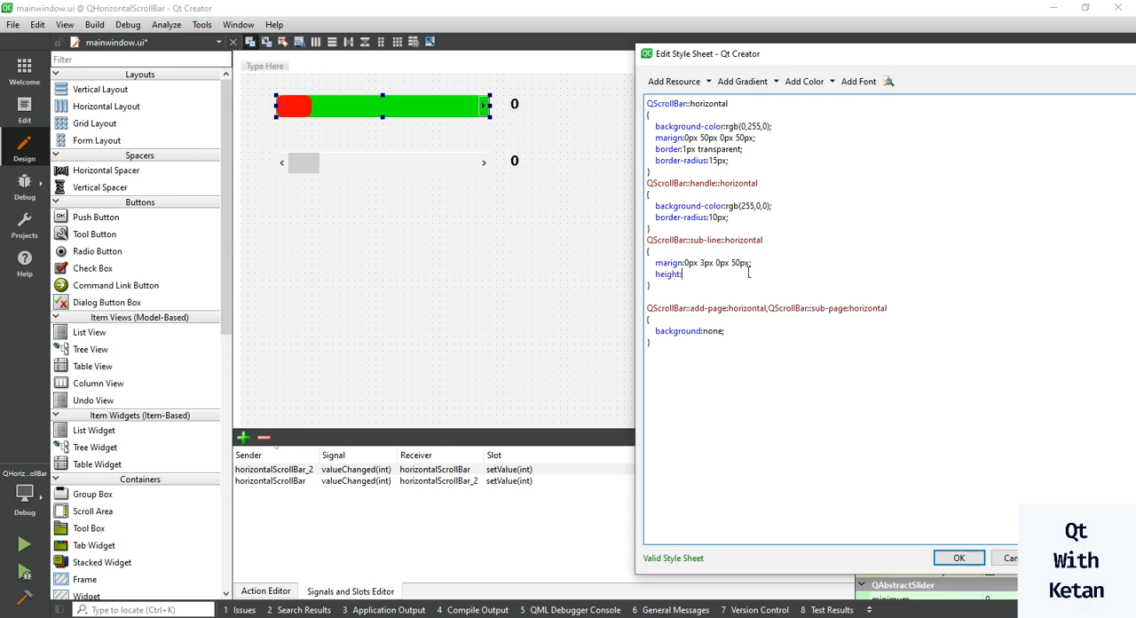
text(40px;)
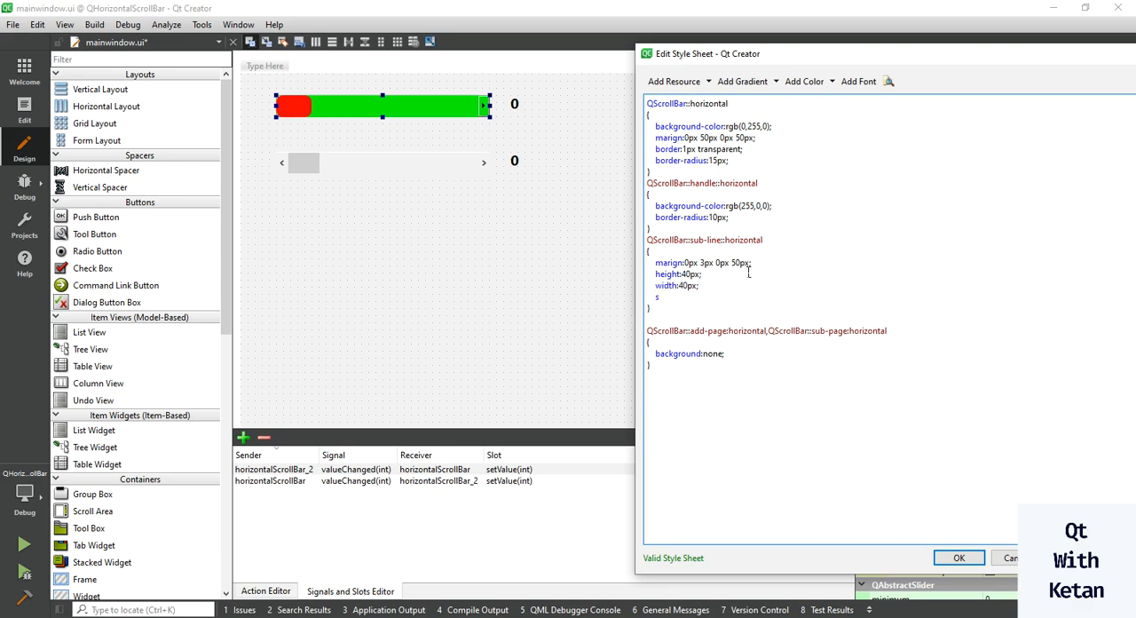
text(subd)
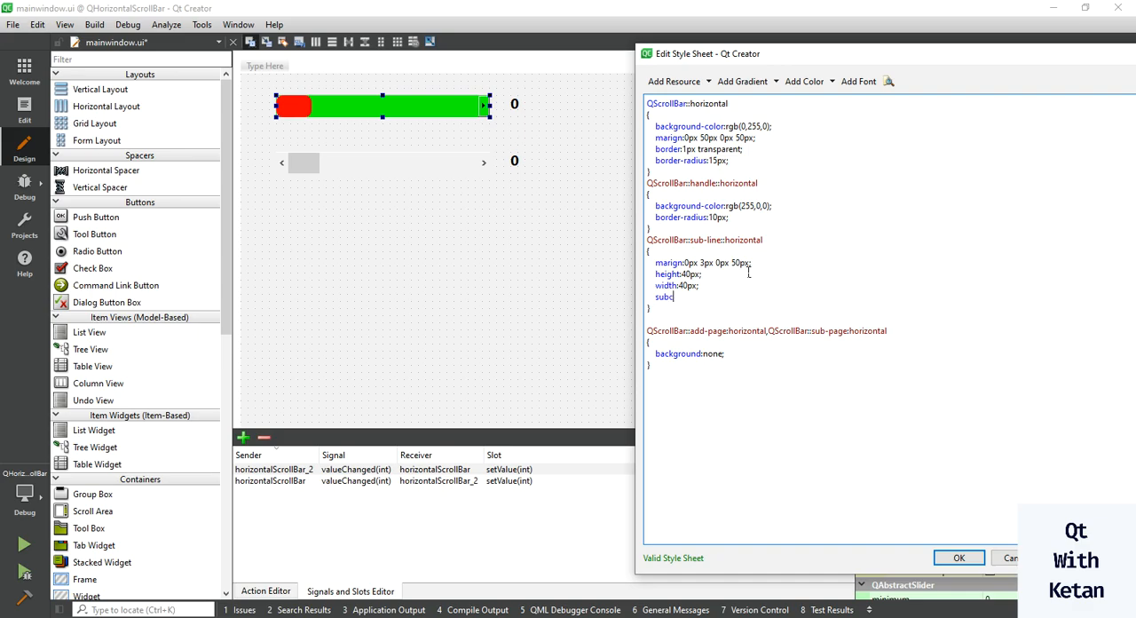
text(ontrol-)
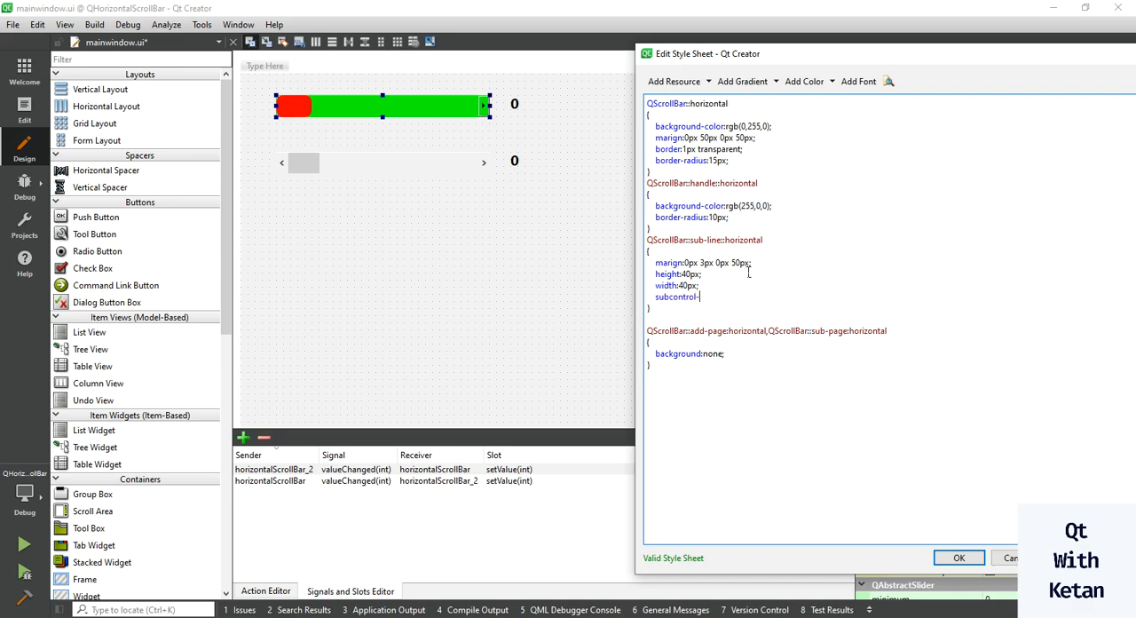
text(position)
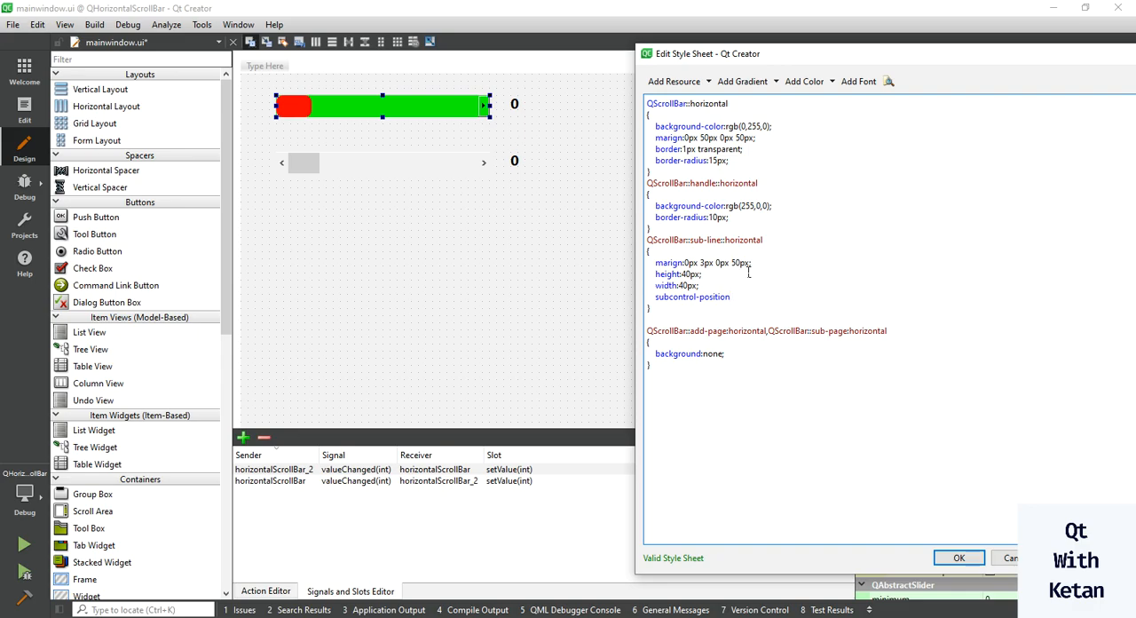
text(left;)
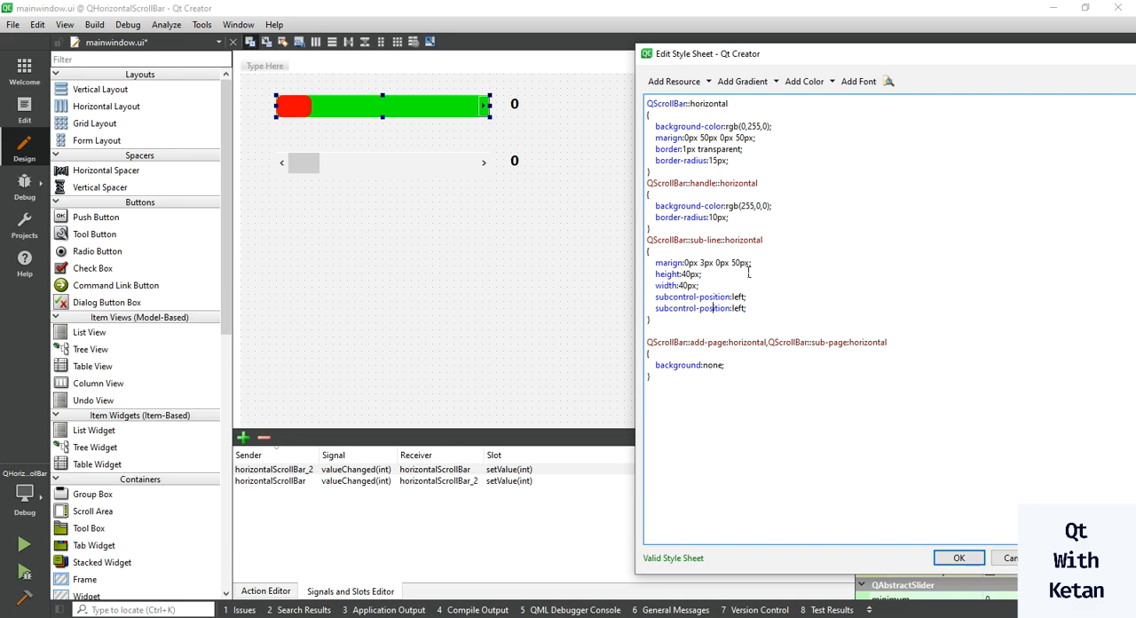
Set the sub-line's subcontrol-origin to margin and apply the style sheet.
click(726, 307)
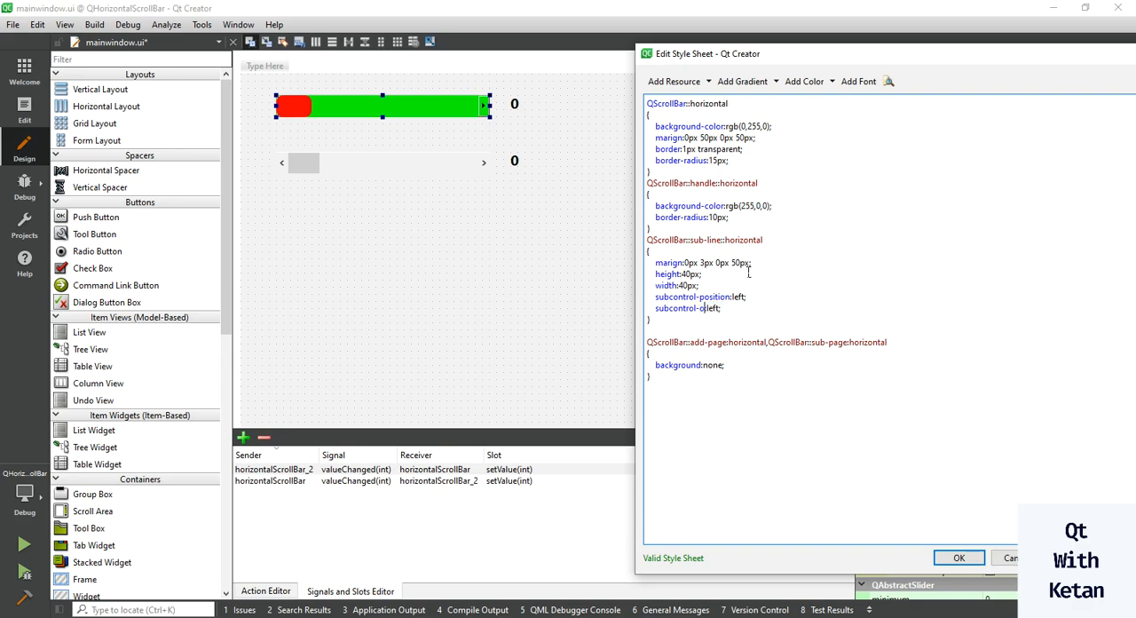
text(rigin)
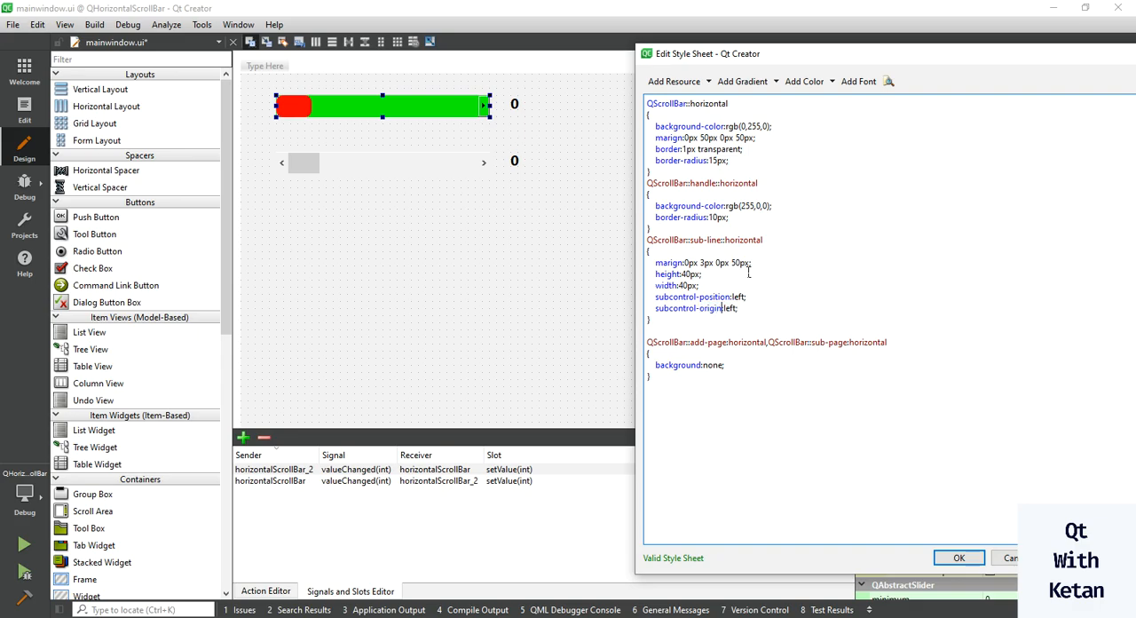
text(margin)
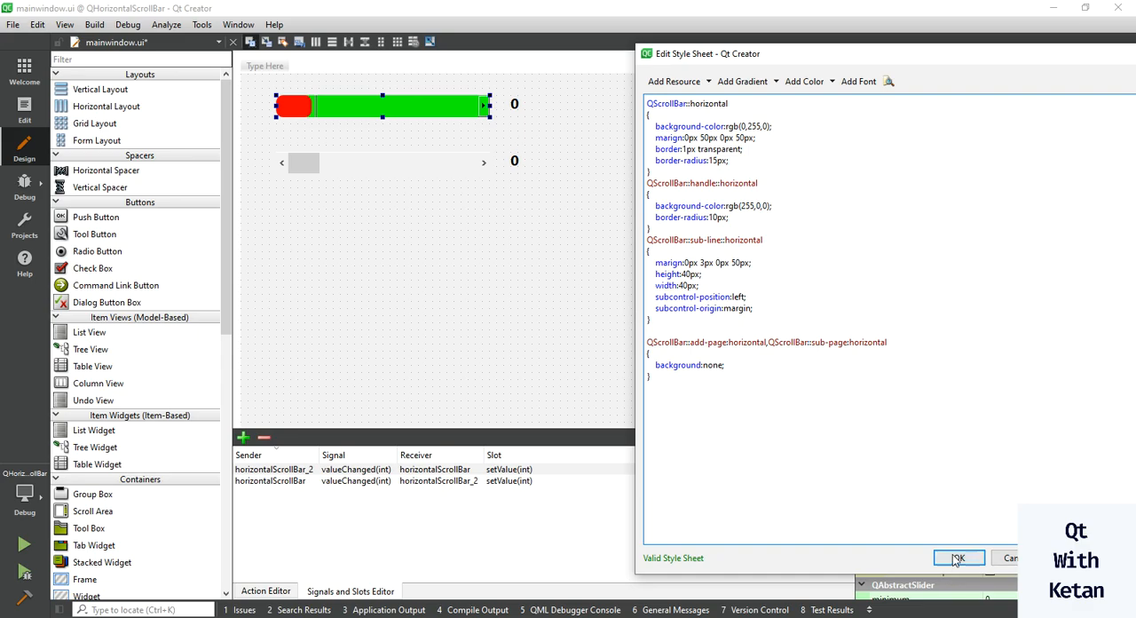
click(958, 557)
text(5)
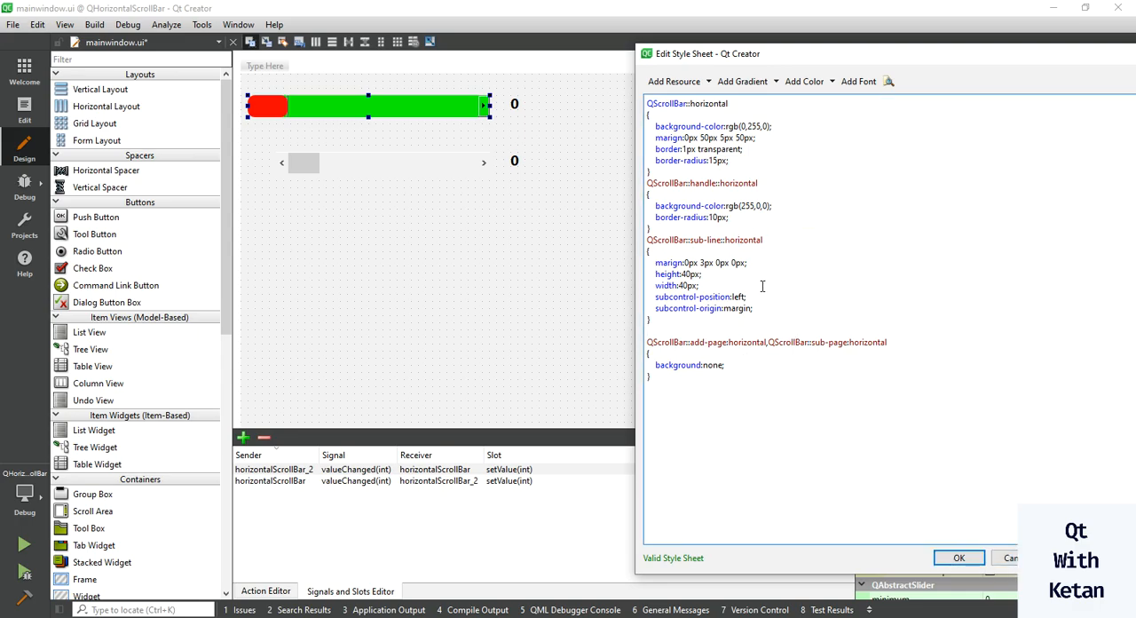
Copy the sub-line rule as add-line:horizontal positioned right, and begin a hover rule.
double_click(668, 138)
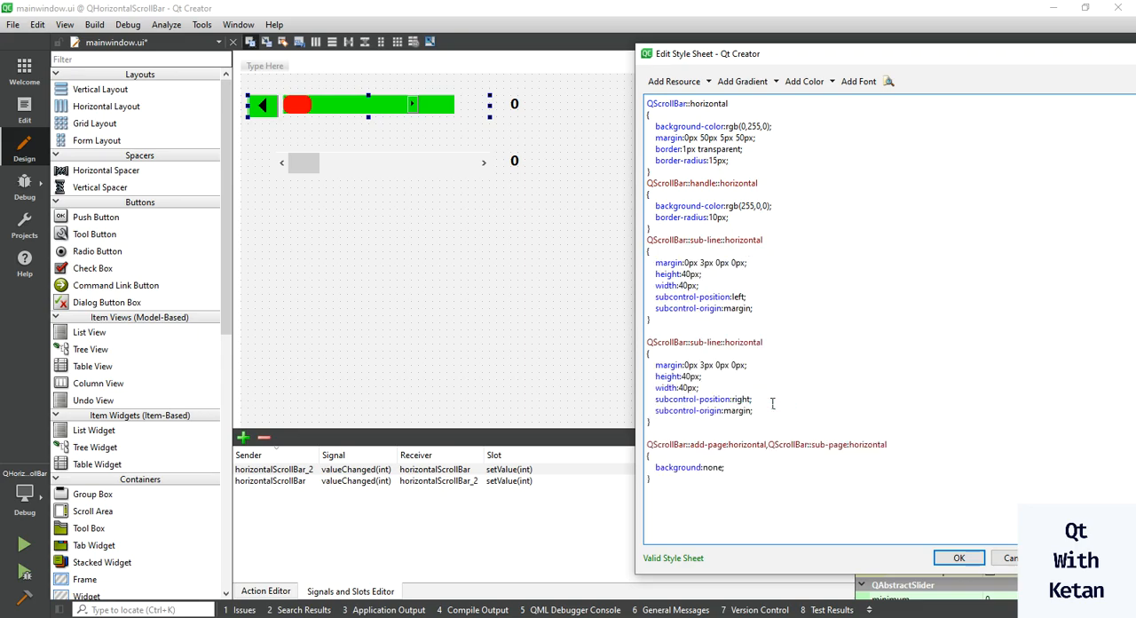
double_click(695, 342)
text(add)
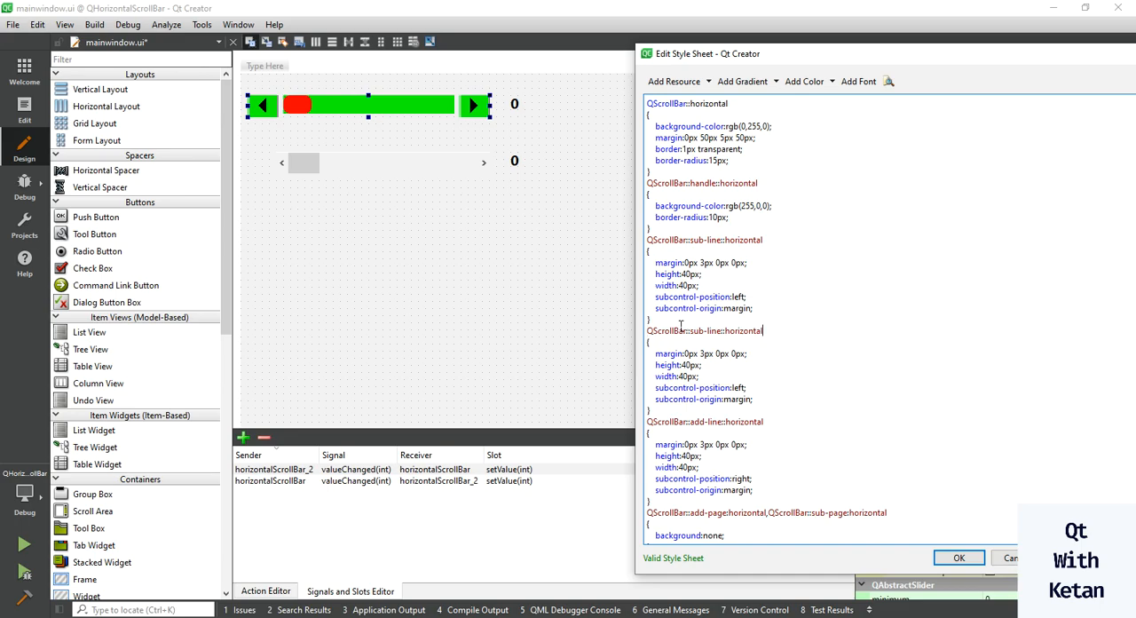
text(hover, QScrollBar::sub-line::horizontal:on)
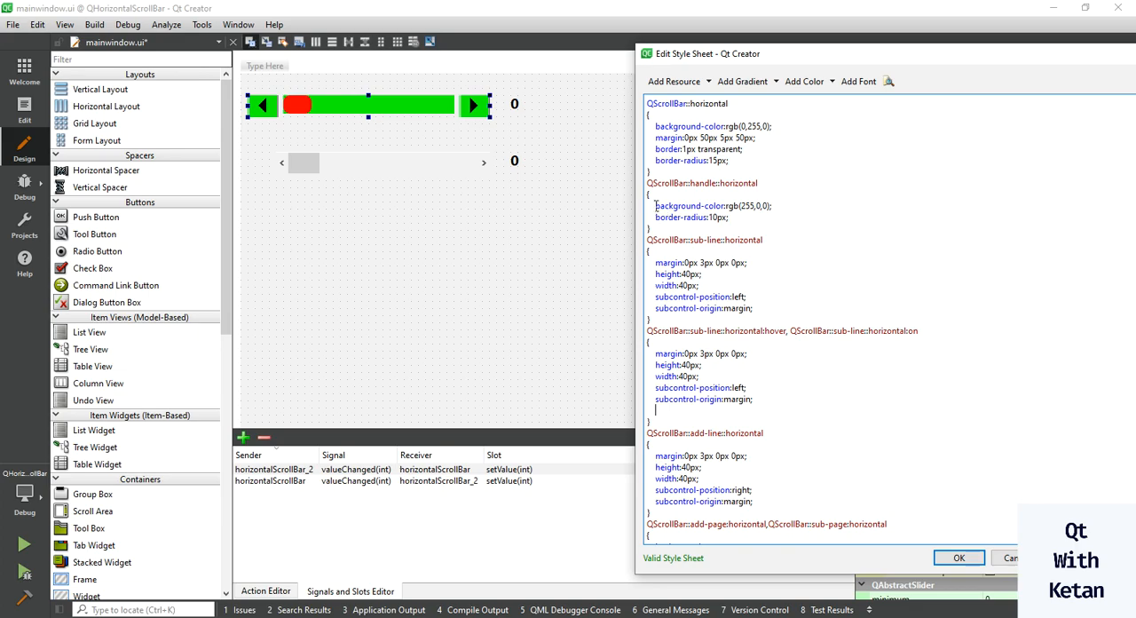
Give the sub-line hover rule background-color rgb(255,0,0) and apply it.
double_click(712, 205)
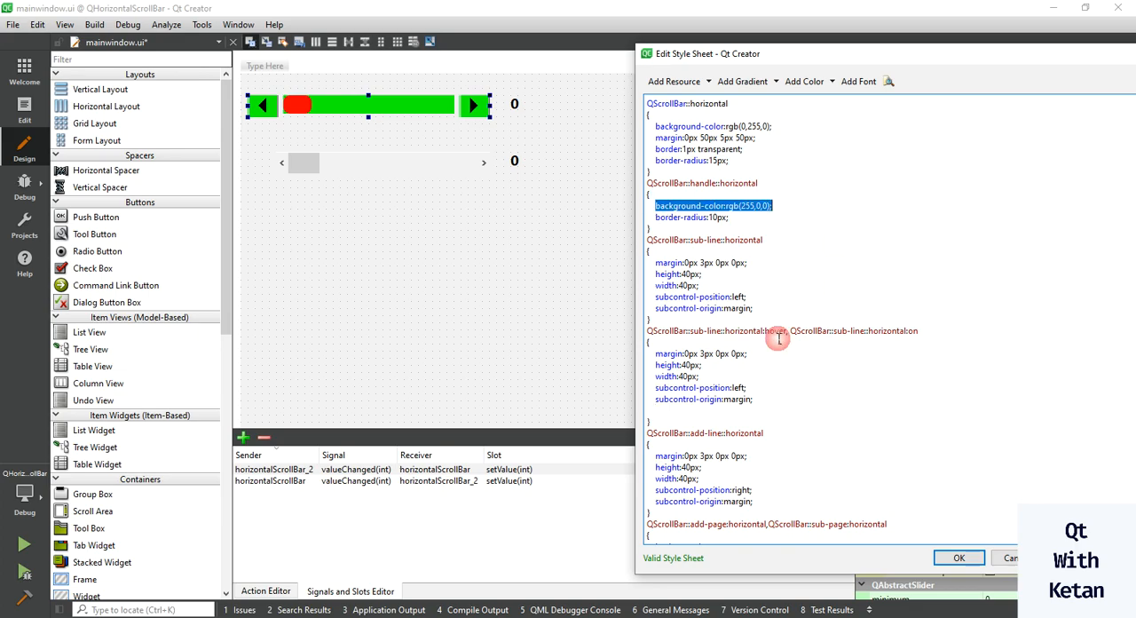
text(background-color:rgb(255,0,0);)
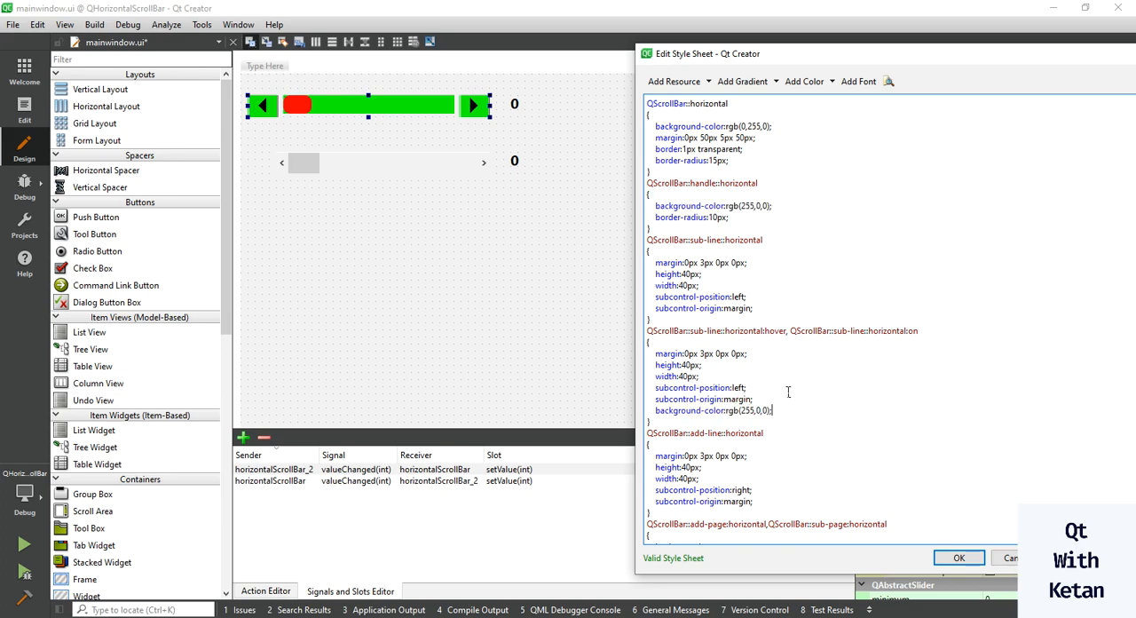
double_click(746, 410)
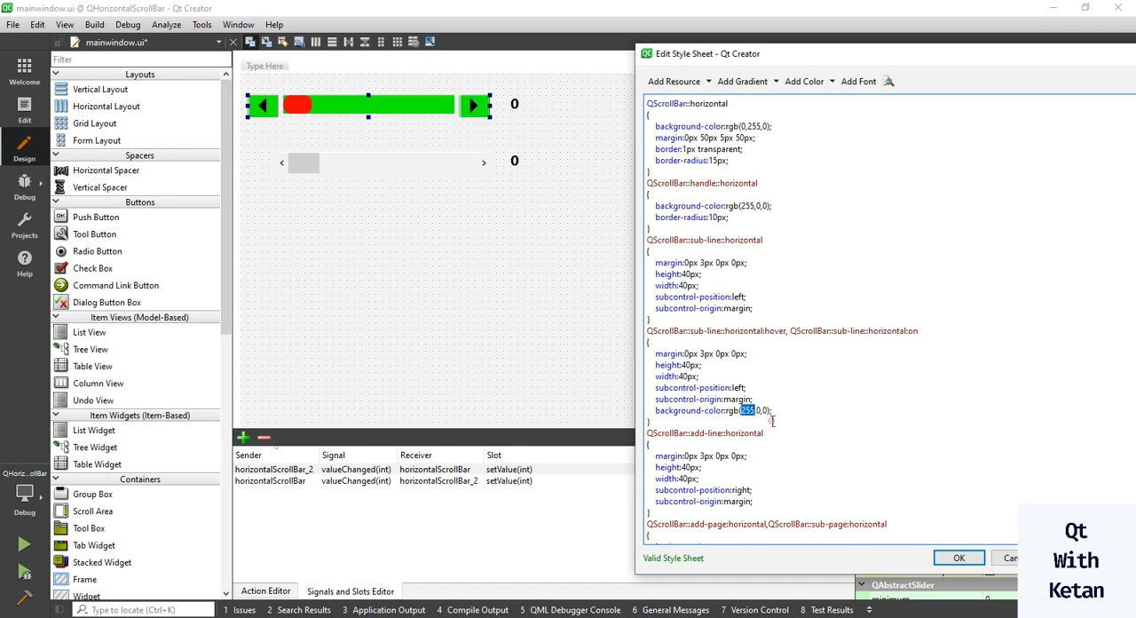
mouse_move(825, 418)
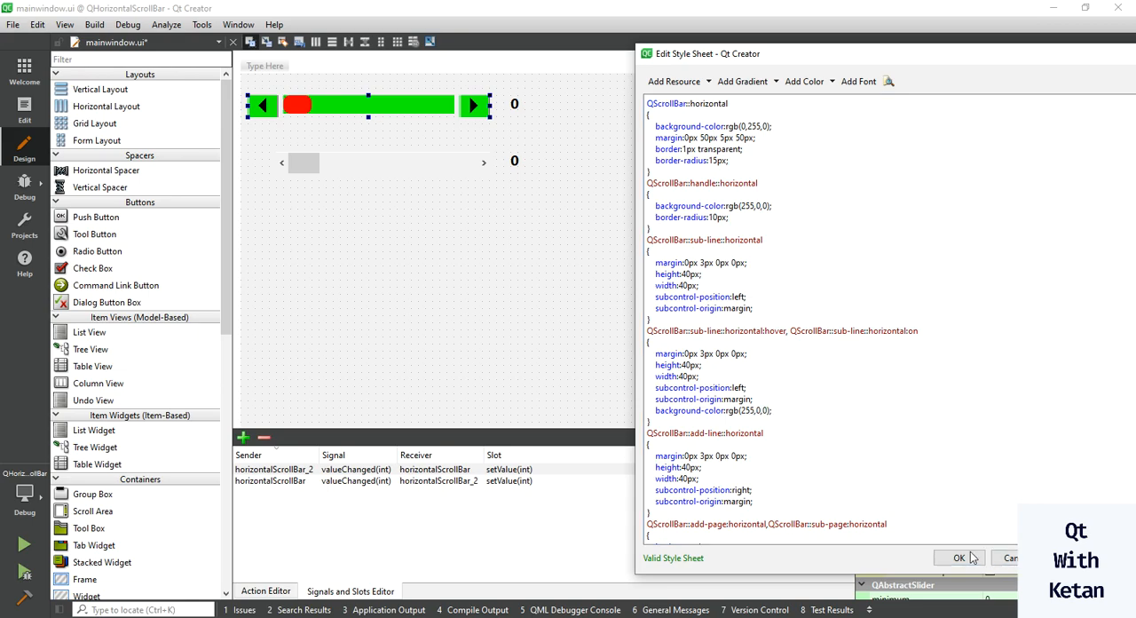
click(959, 557)
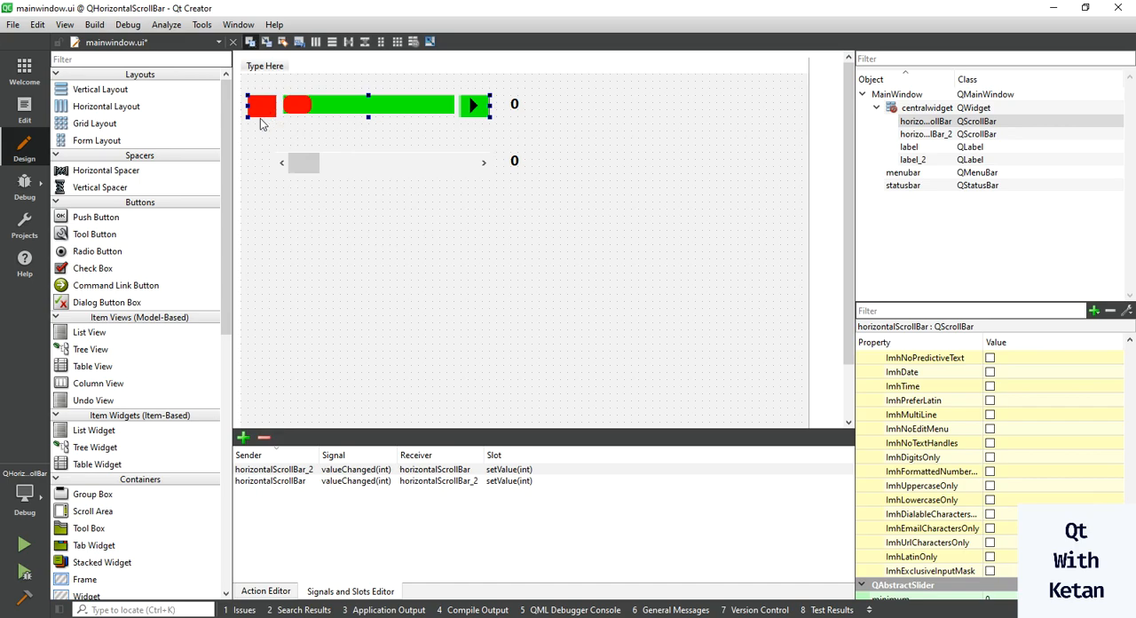
click(260, 105)
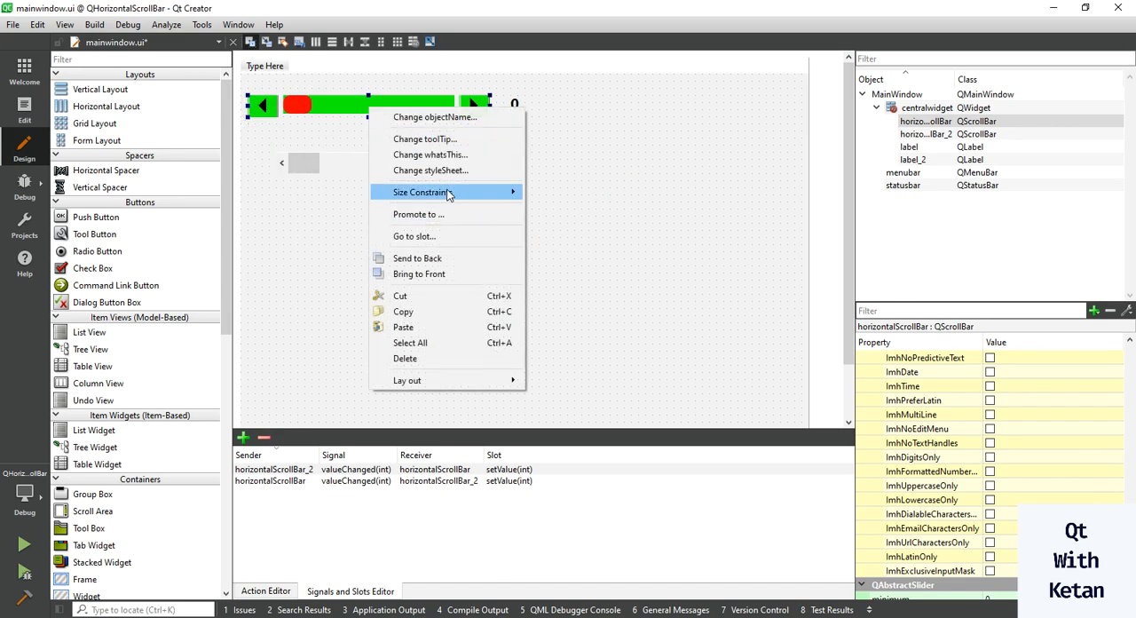
Copy the hover rule and rename it to add-line so the right arrow turns red.
click(431, 169)
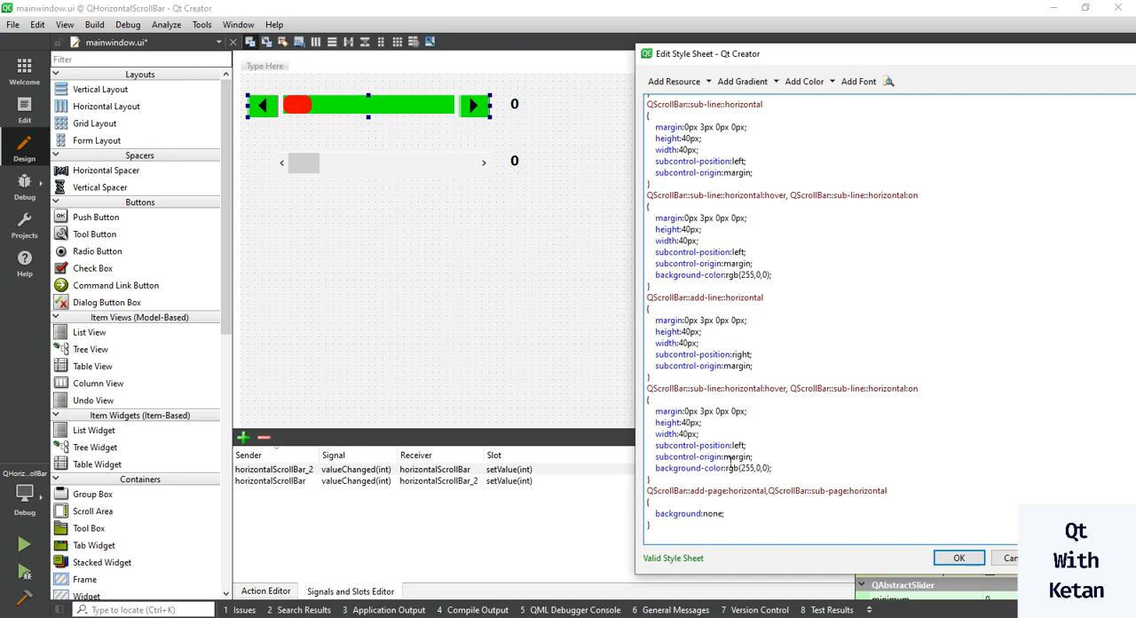
double_click(740, 354)
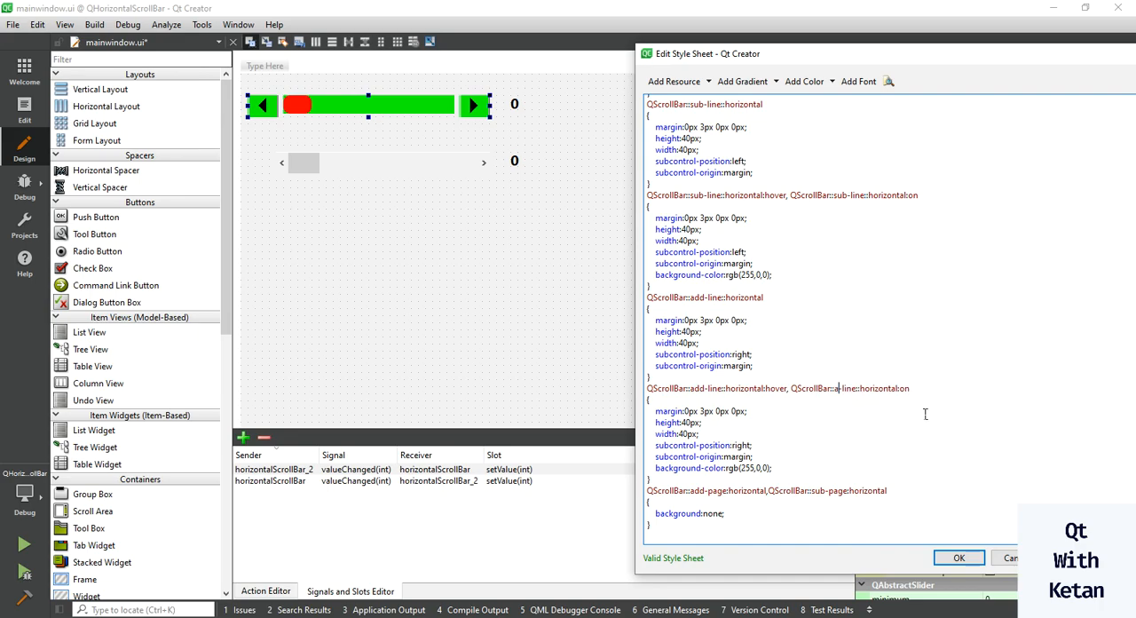
click(958, 557)
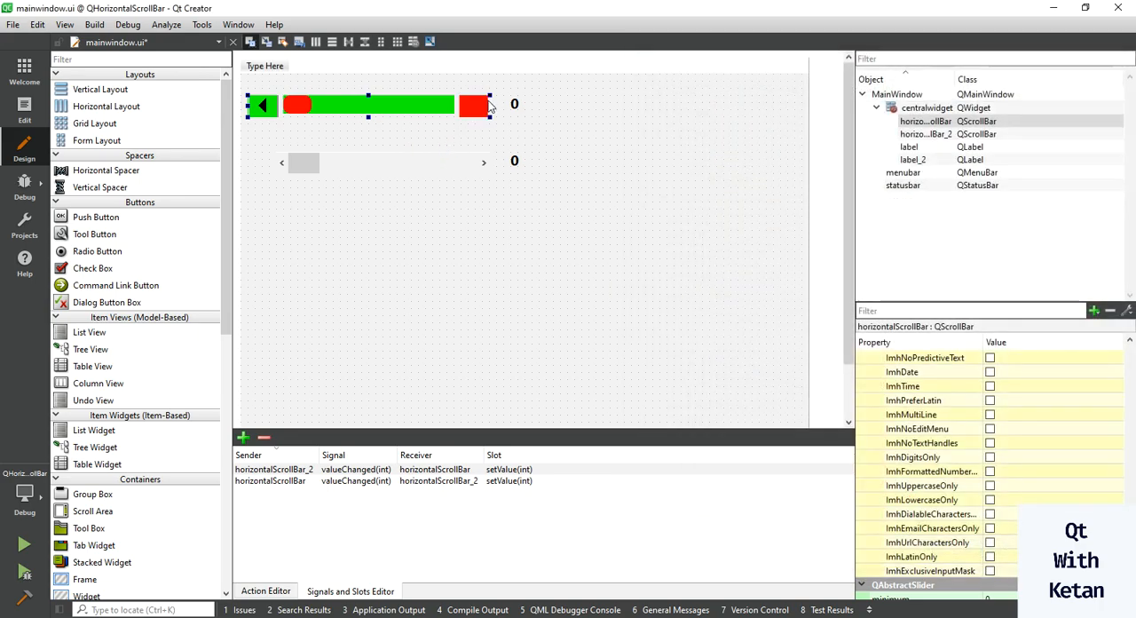
click(475, 105)
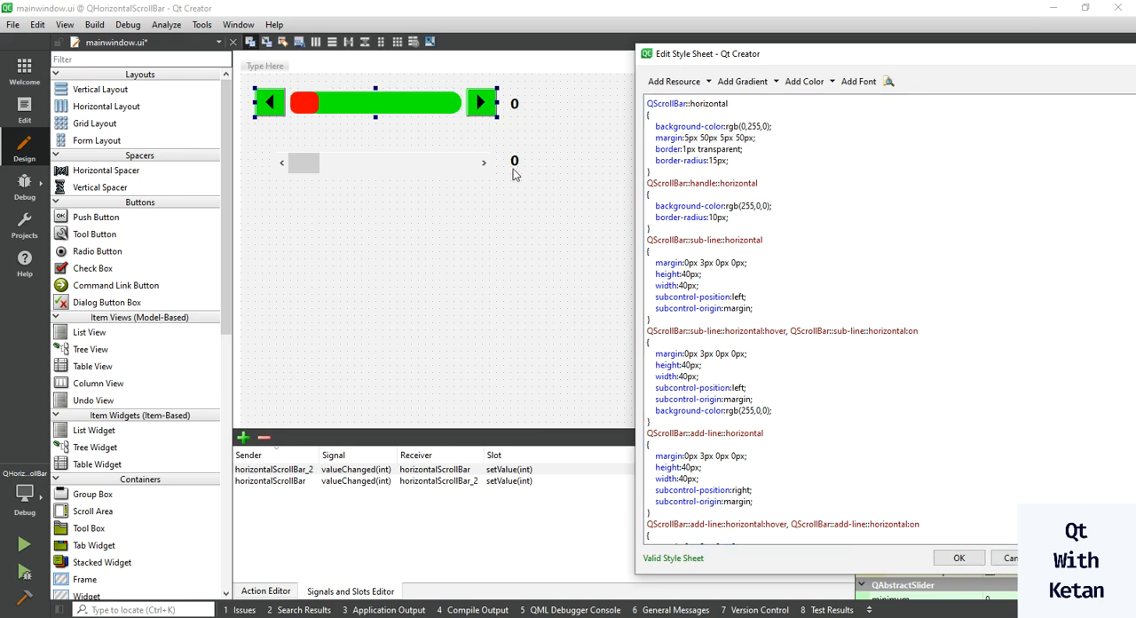
Copy the full style sheet into the second scroll bar and apply it.
key(ctrl+a)
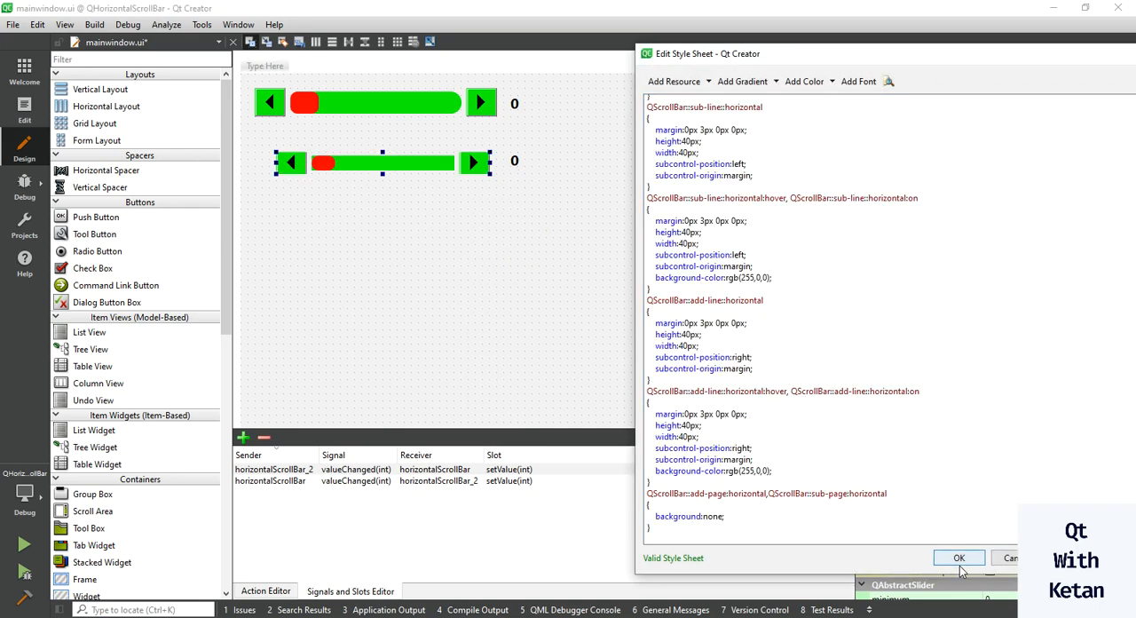
click(958, 557)
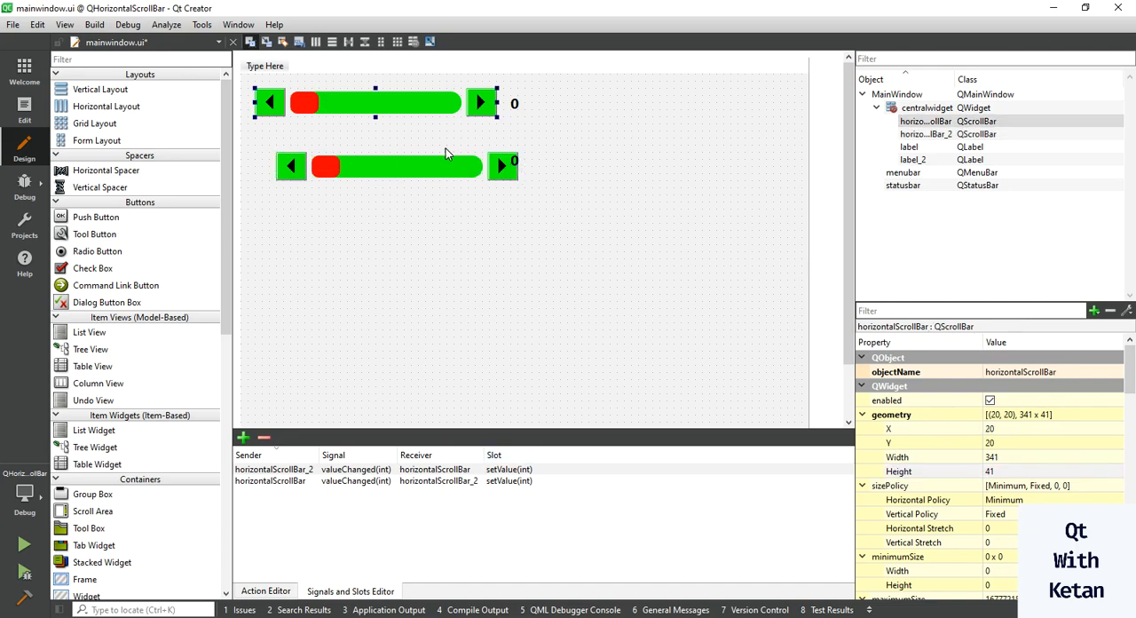
Set horizontalScrollBar_2's geometry X to 20 to align it with the first.
click(395, 165)
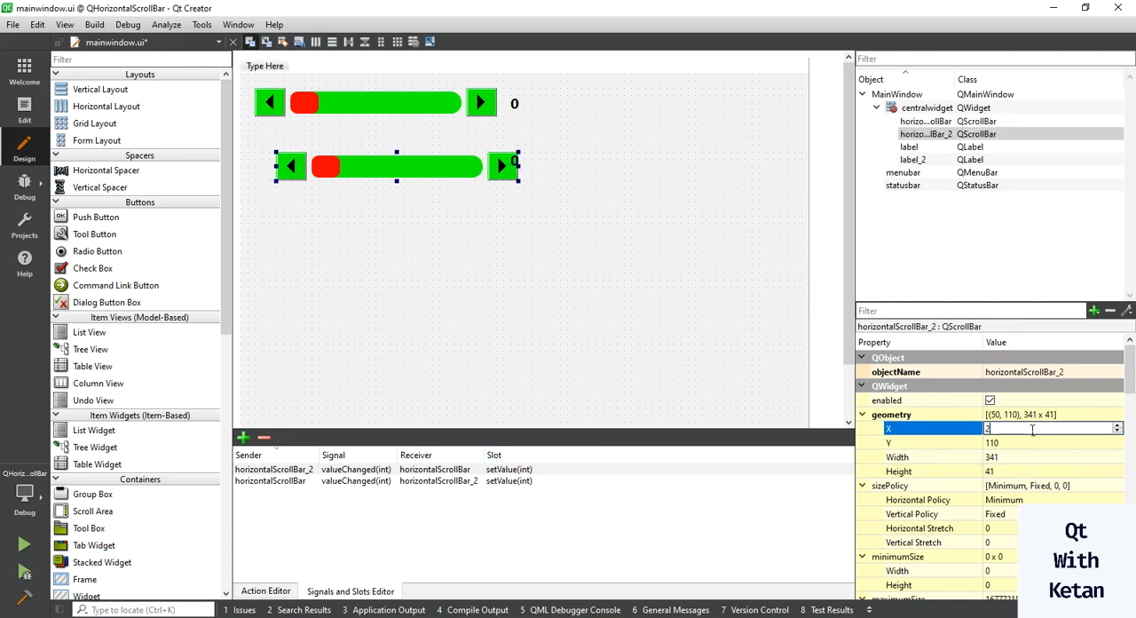
text(20)
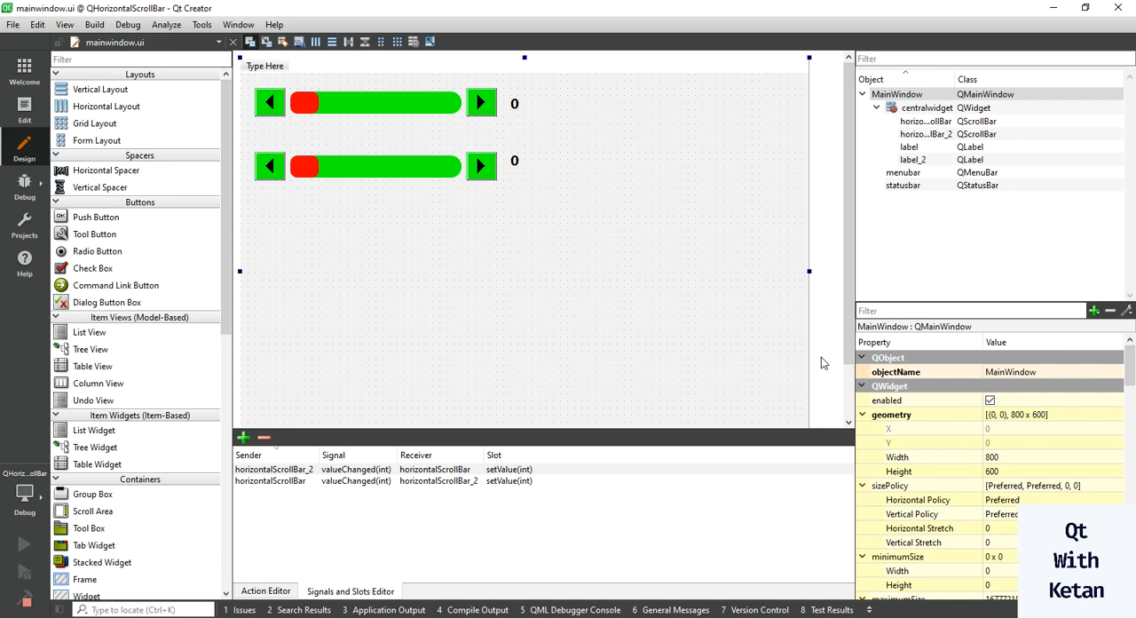
mouse_move(621, 302)
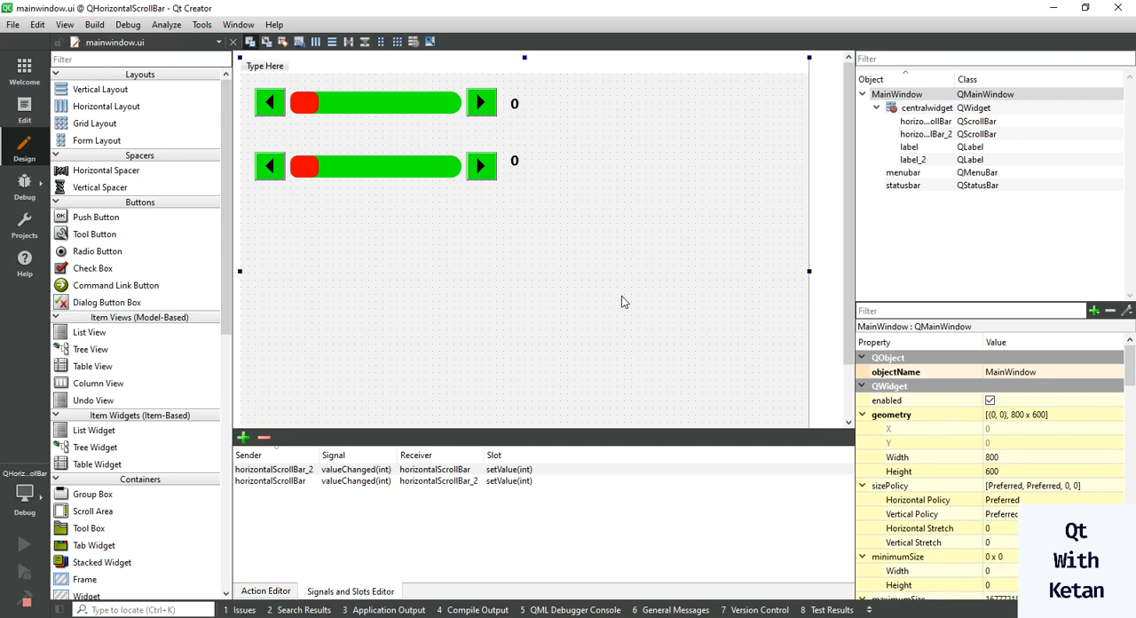
Run the app and step both scroll bars up with their right arrow buttons.
click(24, 543)
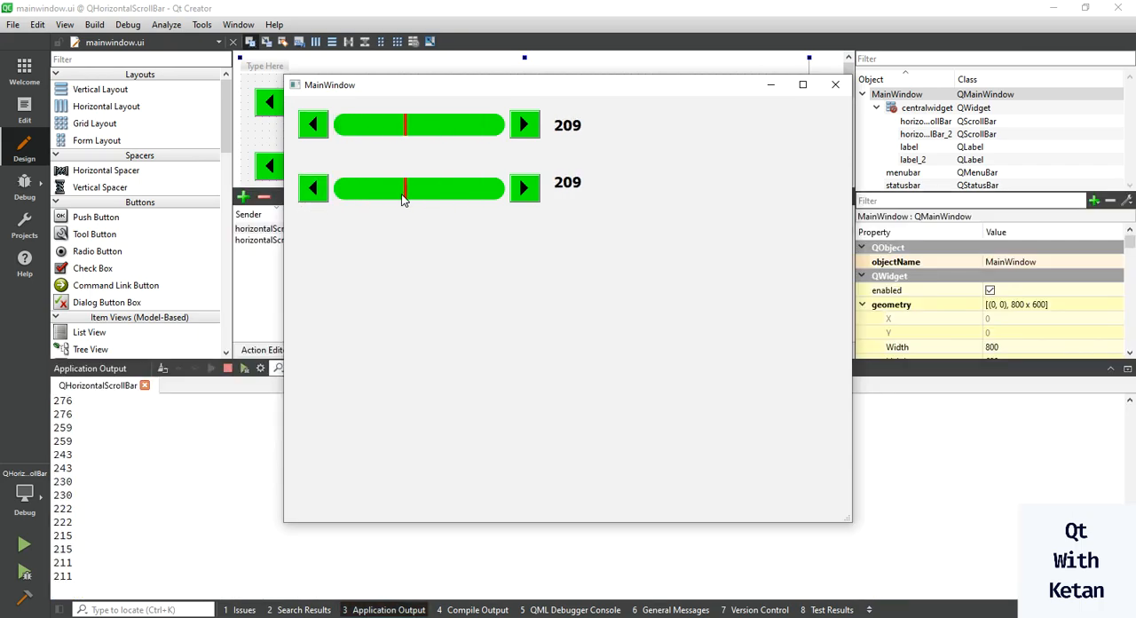
click(524, 124)
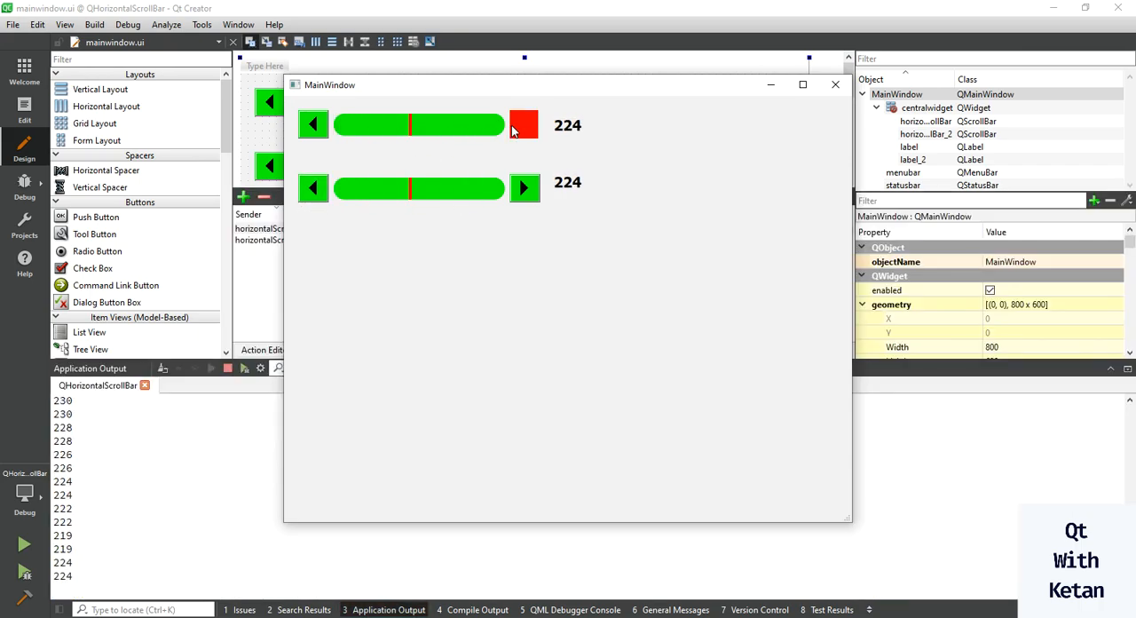
click(524, 188)
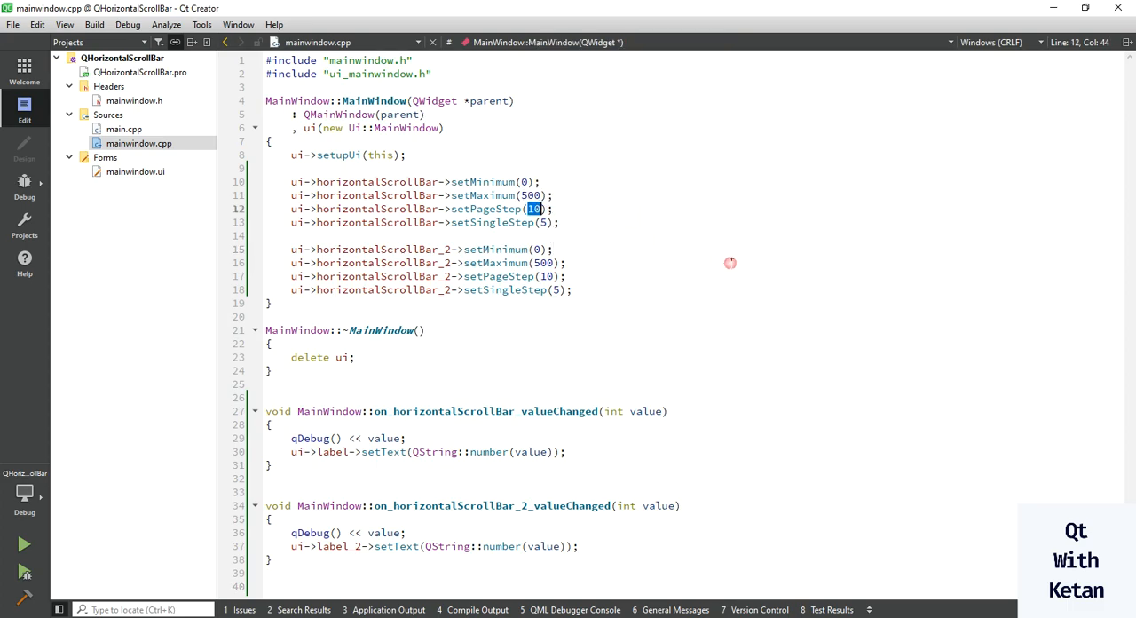
Change the first scroll bar's setPageStep value from 10 to 50.
text(50)
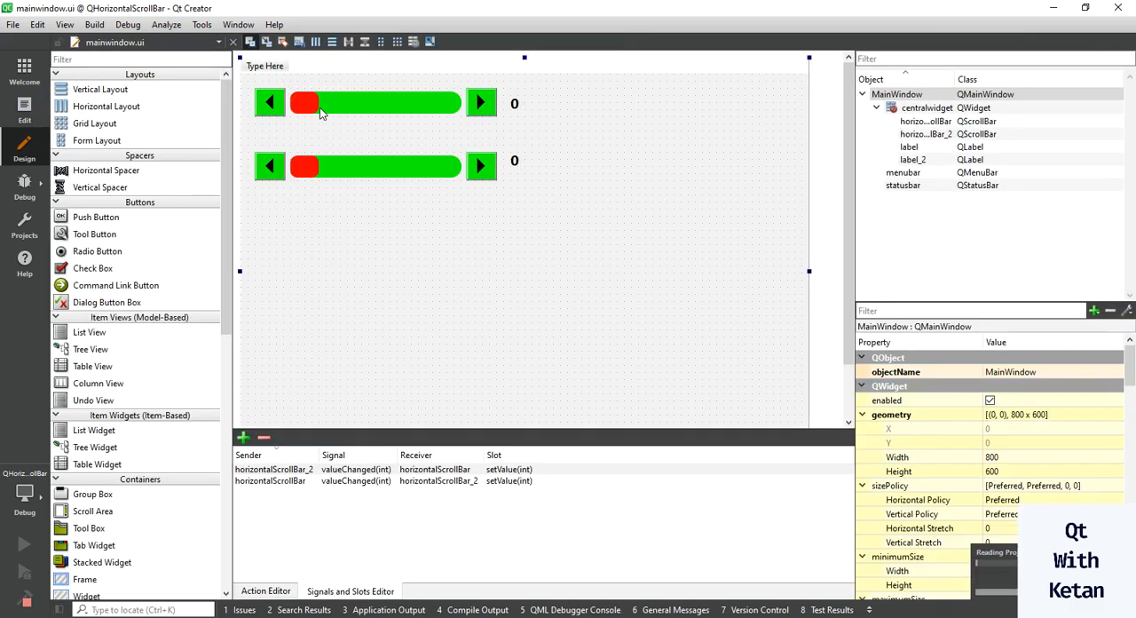
Test the running app's first scroll bar by scrolling, close it, and open mainwindow.ui's XML.
click(373, 103)
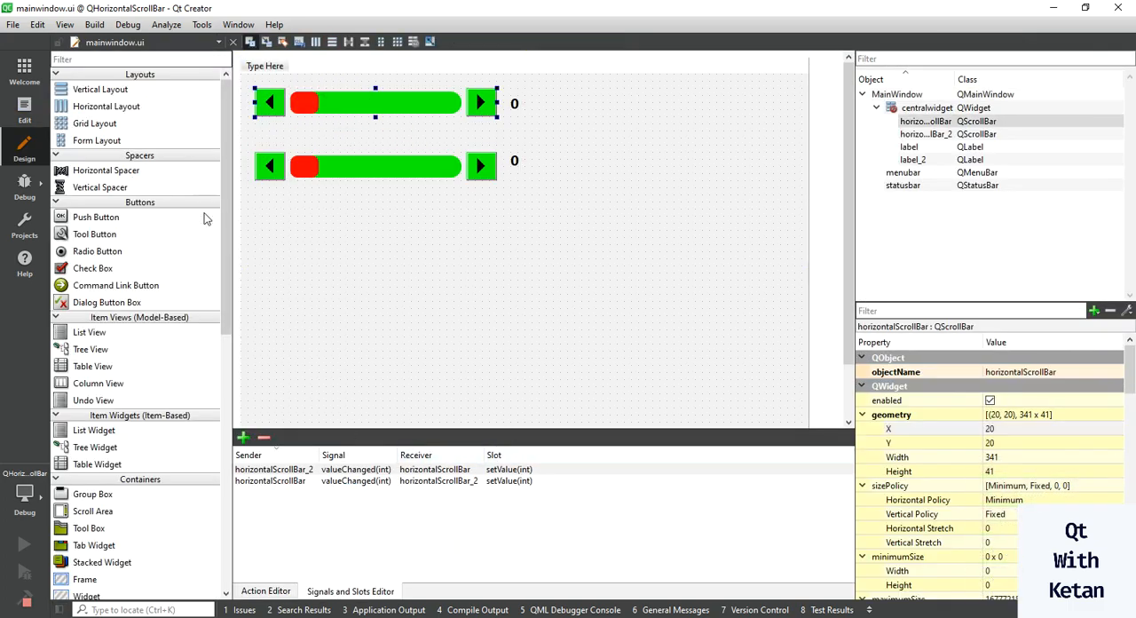
scroll(down, 3)
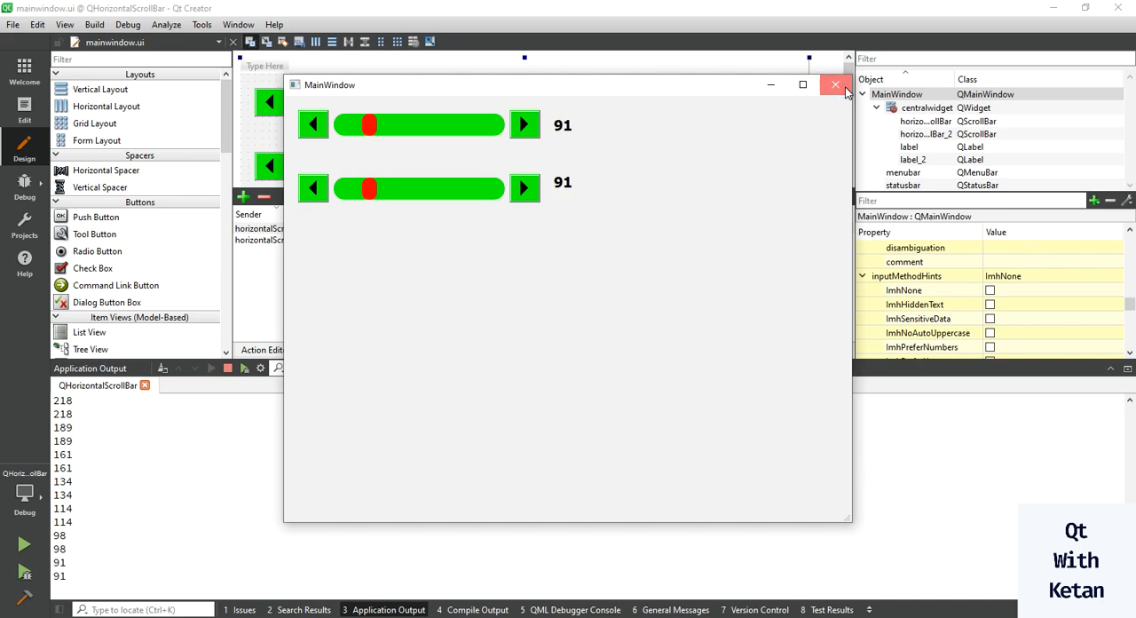
click(832, 84)
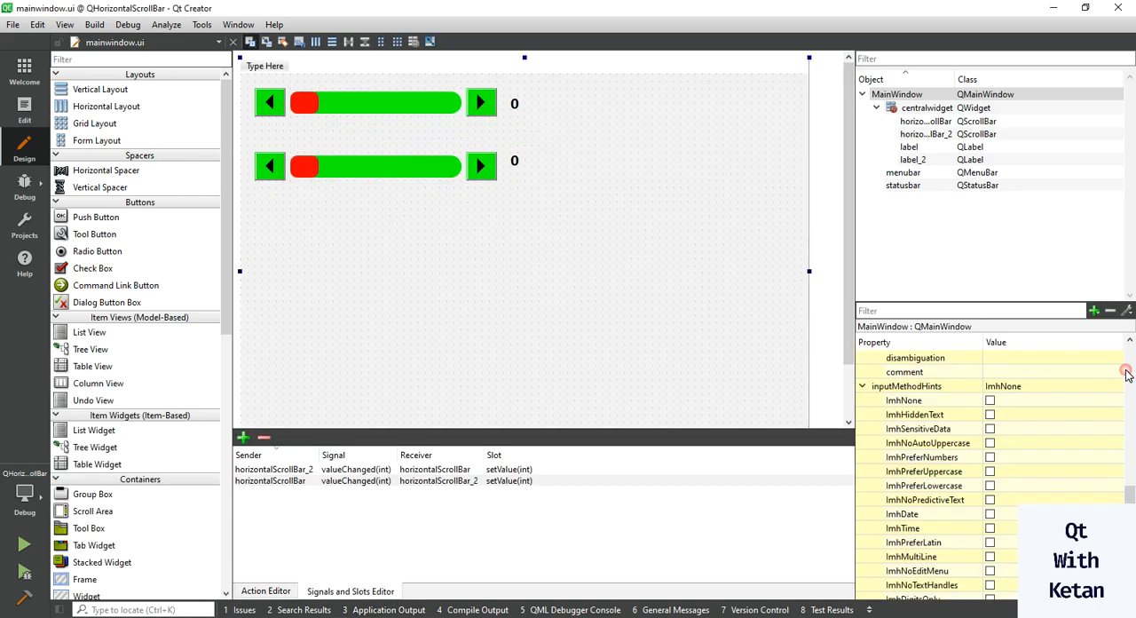
click(24, 110)
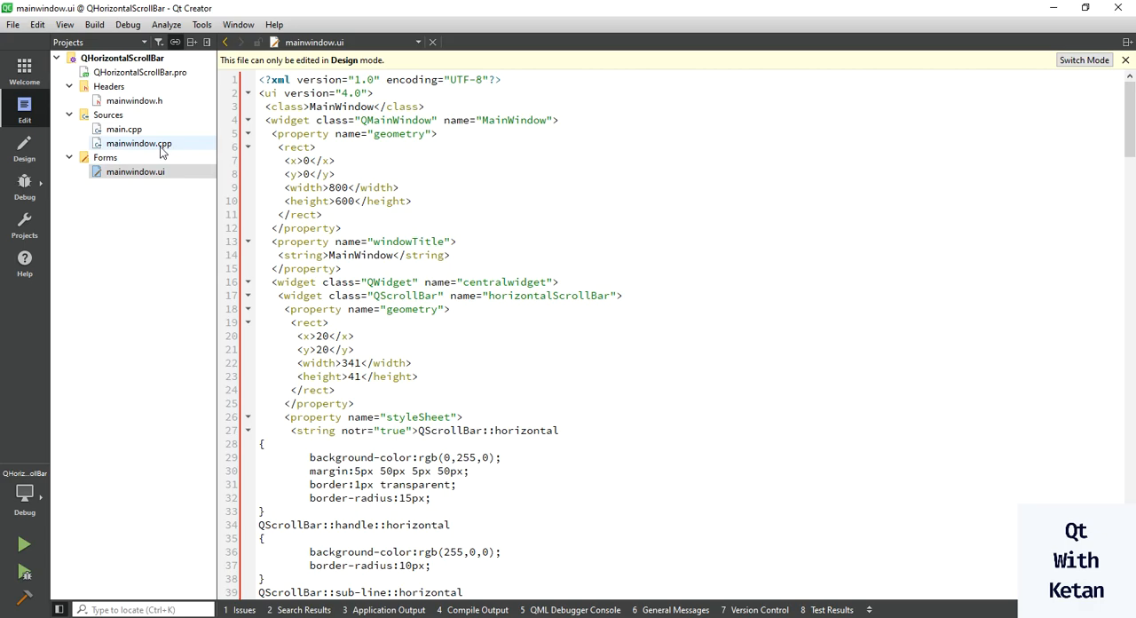
click(1083, 59)
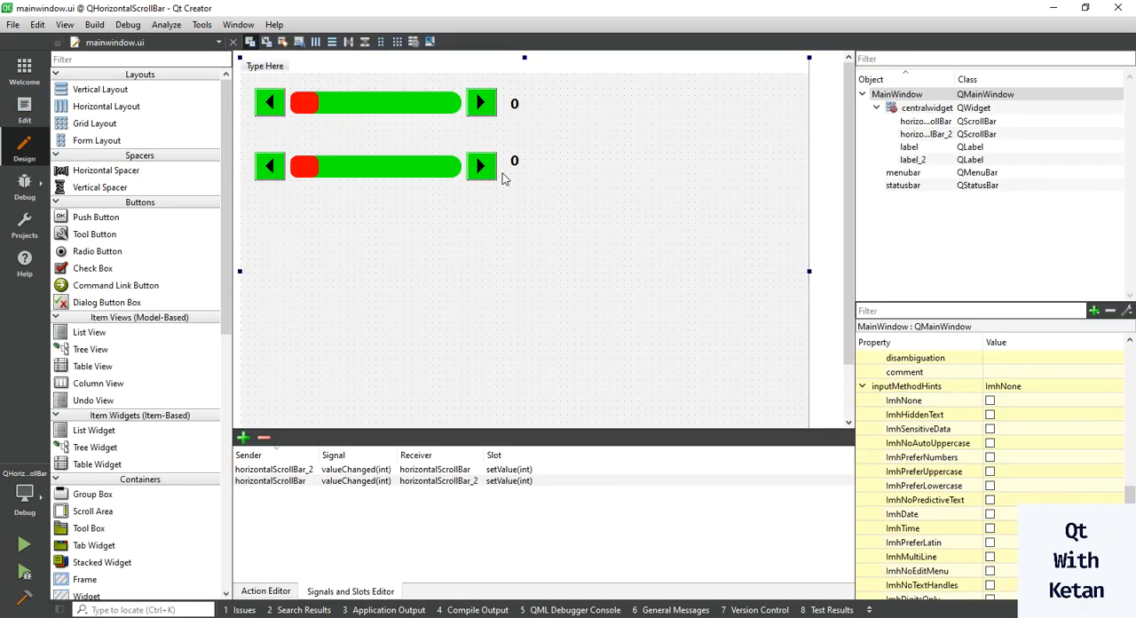
mouse_move(610, 171)
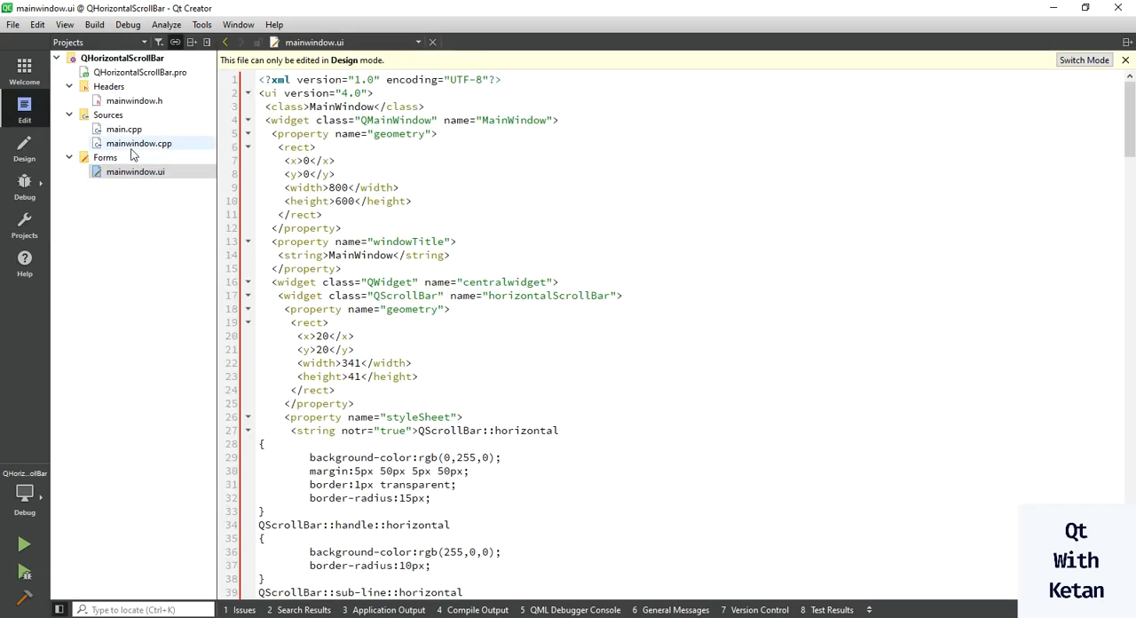
mouse_move(138, 143)
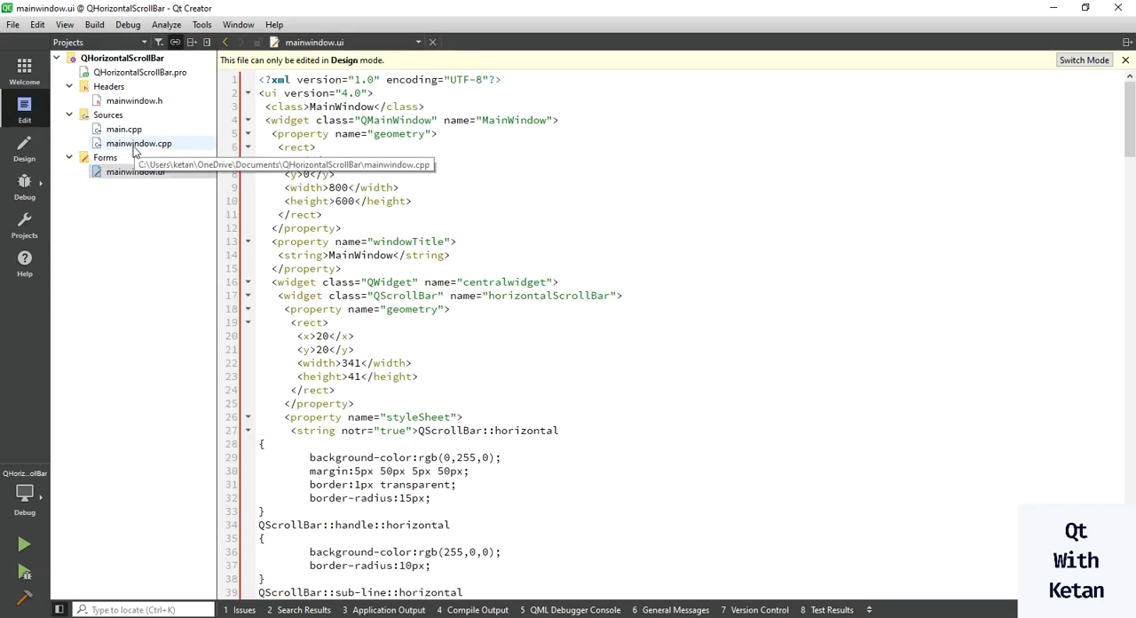